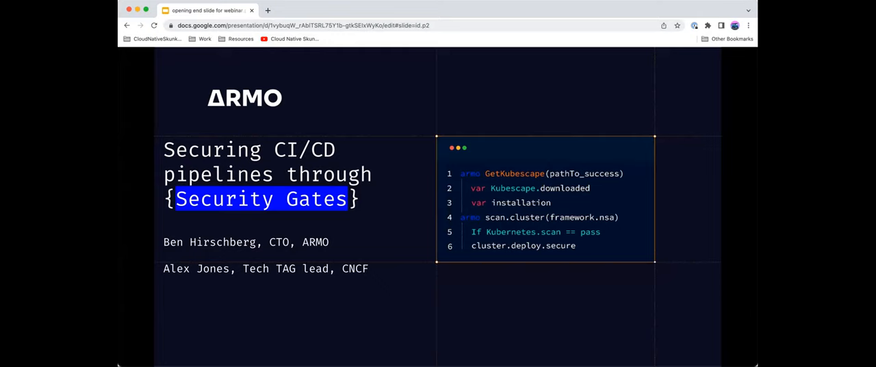
{"action": "mouse_move", "coordinate": [507, 337]}
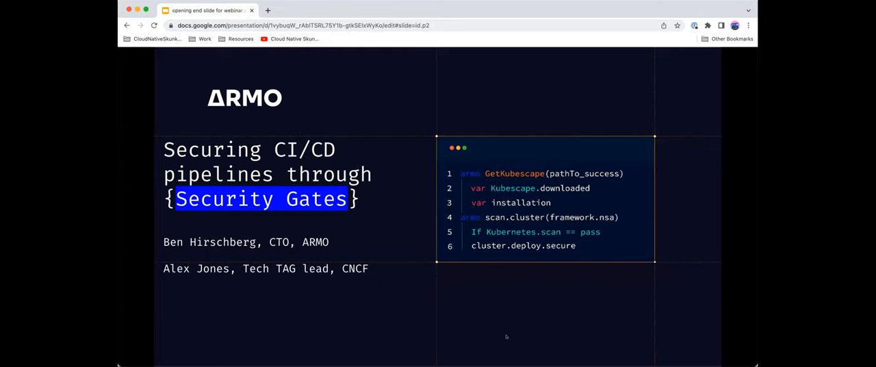
{"action": "mouse_move", "coordinate": [400, 324]}
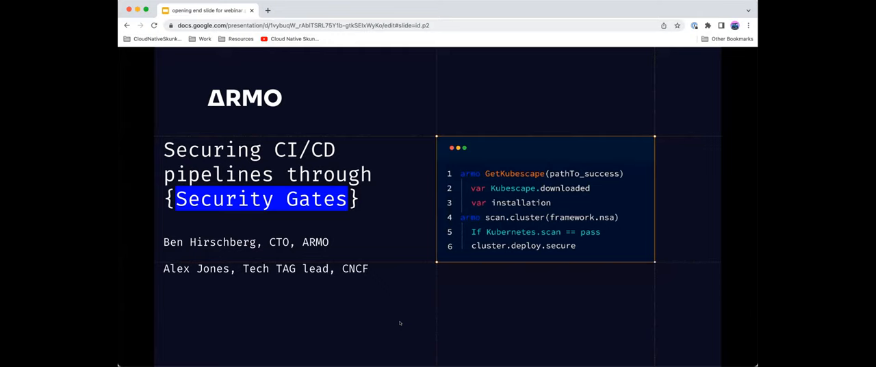
{"action": "mouse_move", "coordinate": [629, 337]}
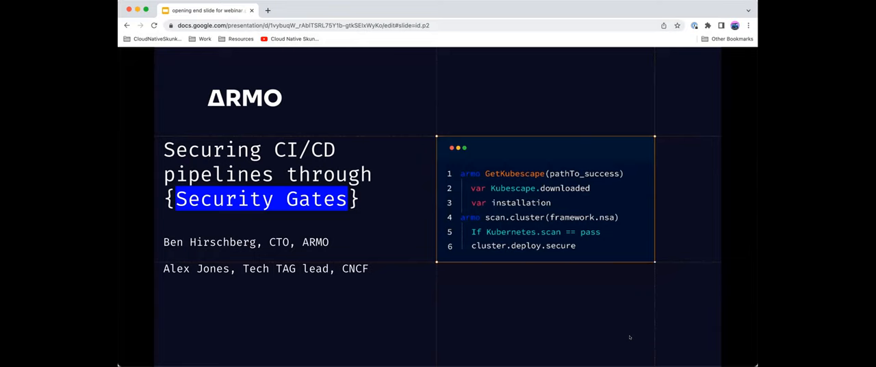
{"action": "mouse_move", "coordinate": [393, 327]}
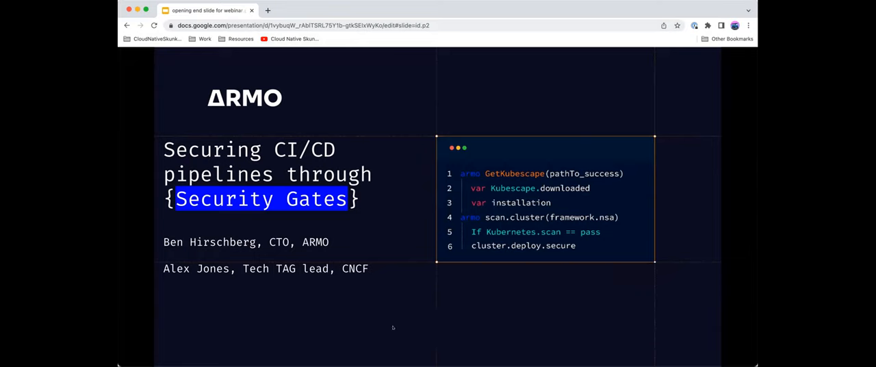
{"action": "mouse_move", "coordinate": [634, 338]}
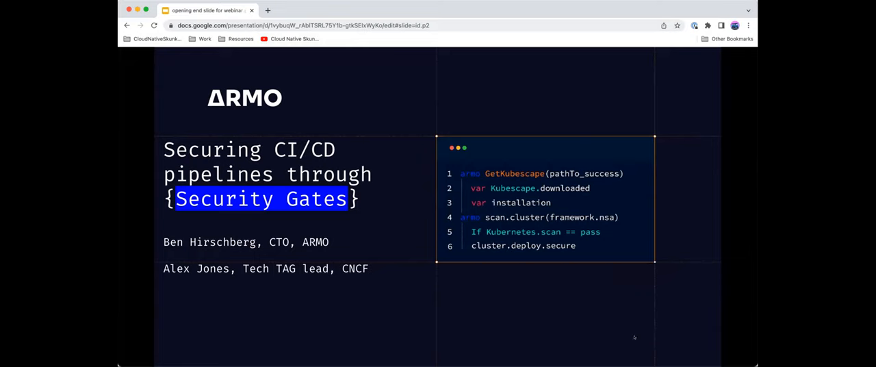
{"action": "mouse_move", "coordinate": [548, 335]}
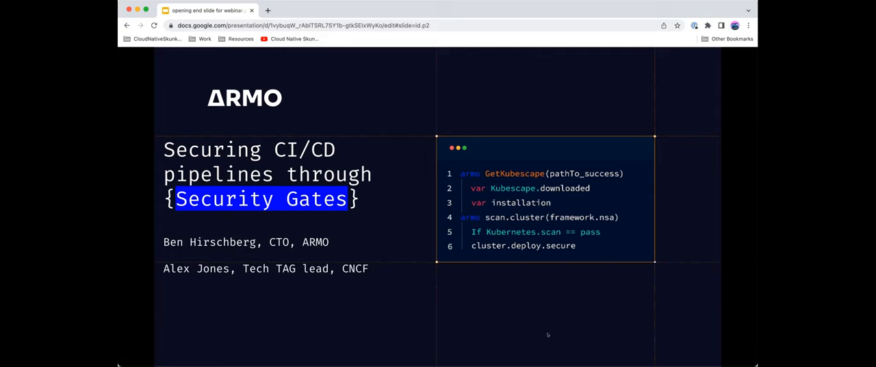
{"action": "mouse_move", "coordinate": [622, 334]}
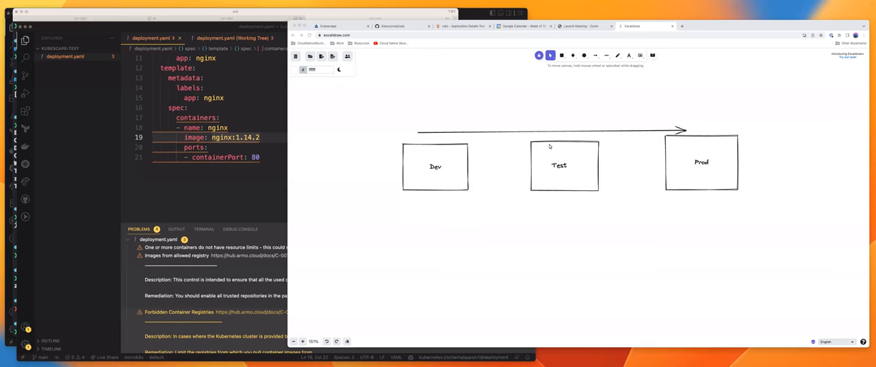
{"action": "mouse_move", "coordinate": [422, 112]}
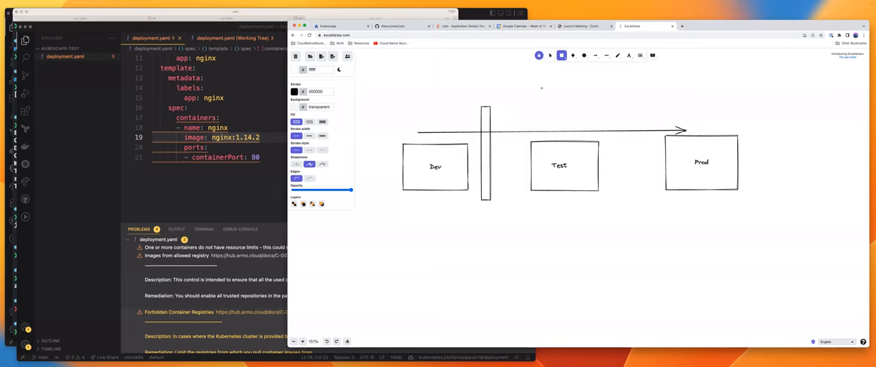
Place the second gate bar between Test and Prod and begin the 'serviceNow' label above
{"action": "left_click", "coordinate": [489, 158]}
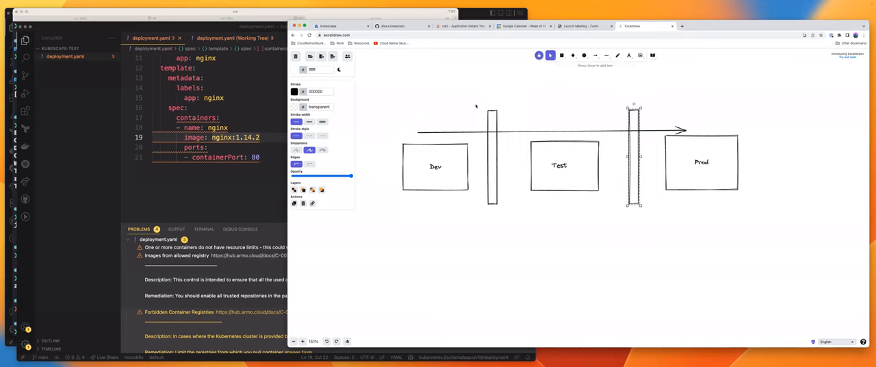
{"action": "type", "text": "serviceNow"}
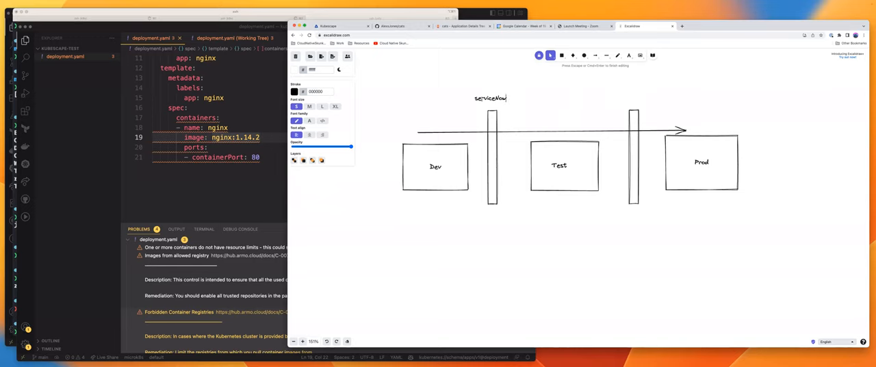
Frame the serviceNow label in a rectangle and start the two-way arrow to the new left box
{"action": "left_click", "coordinate": [491, 98]}
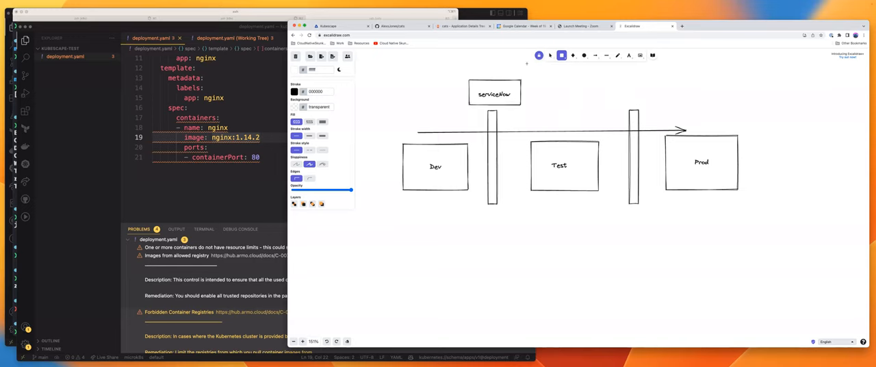
{"action": "left_click", "coordinate": [494, 94]}
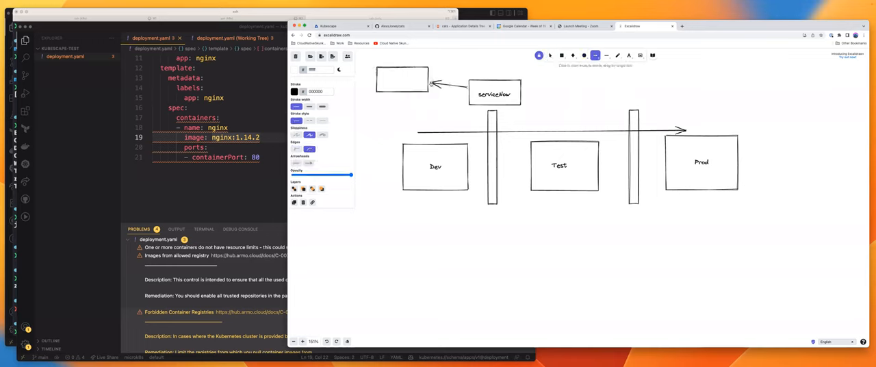
{"action": "mouse_move", "coordinate": [457, 90]}
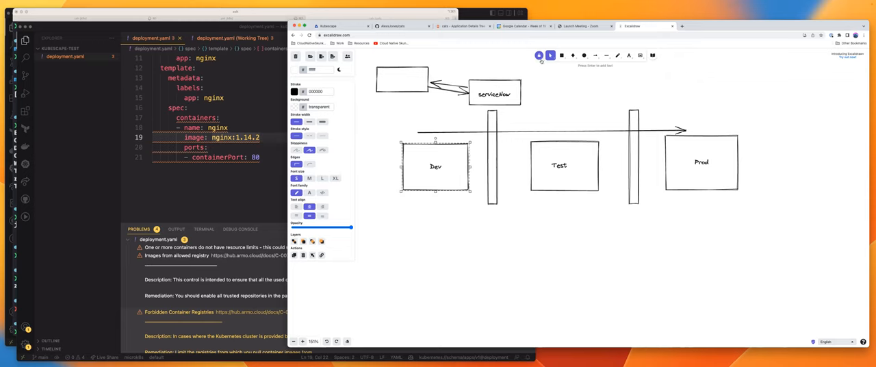
Join Dev→Test→Prod with arrows, add an 'Image' box below, and run a long arrow right from it
{"action": "left_click", "coordinate": [595, 56]}
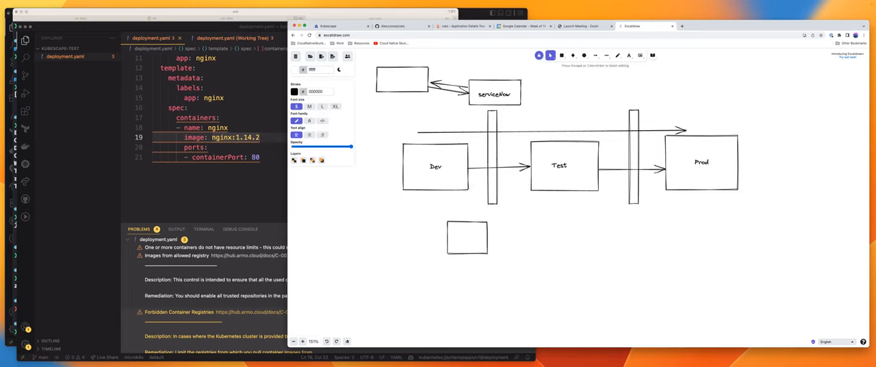
{"action": "type", "text": "Image"}
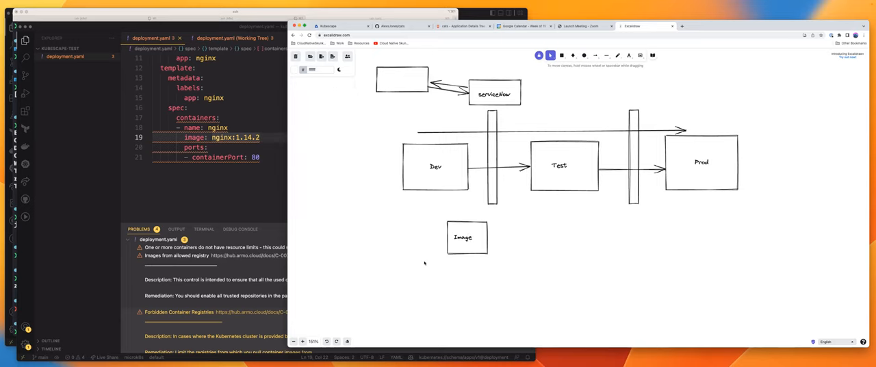
{"action": "left_click", "coordinate": [595, 54]}
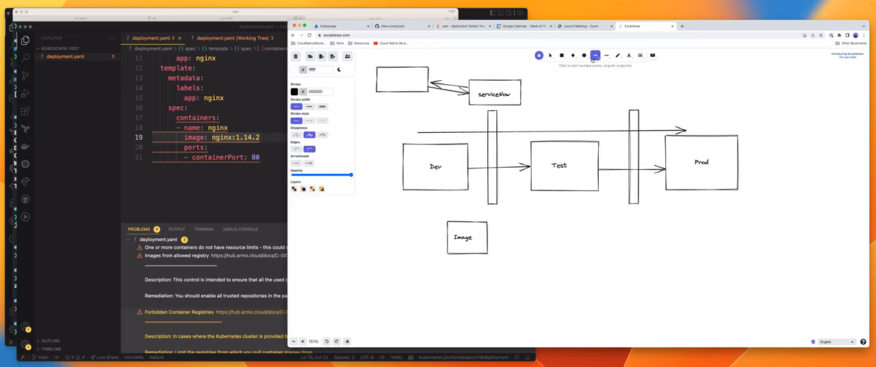
{"action": "left_click_drag", "start_coordinate": [486, 238], "coordinate": [716, 225]}
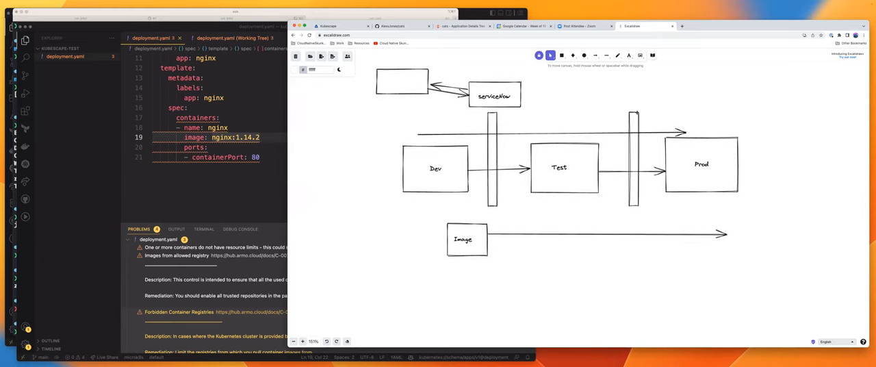
Add an 'Automated gate' label box above the second gate bar
{"action": "left_click", "coordinate": [492, 165]}
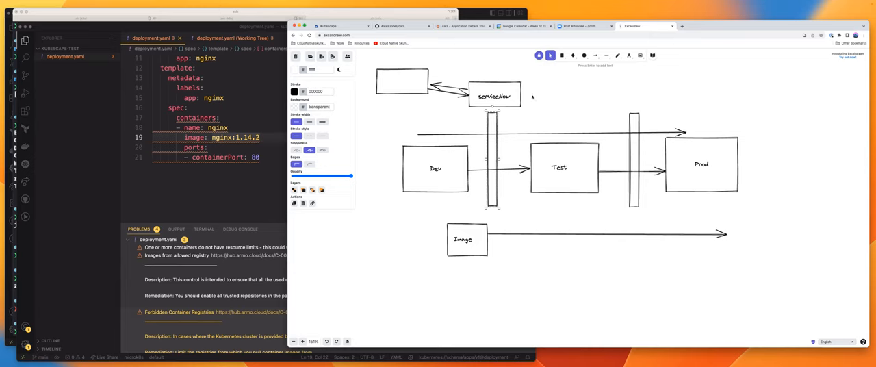
{"action": "left_click", "coordinate": [493, 96]}
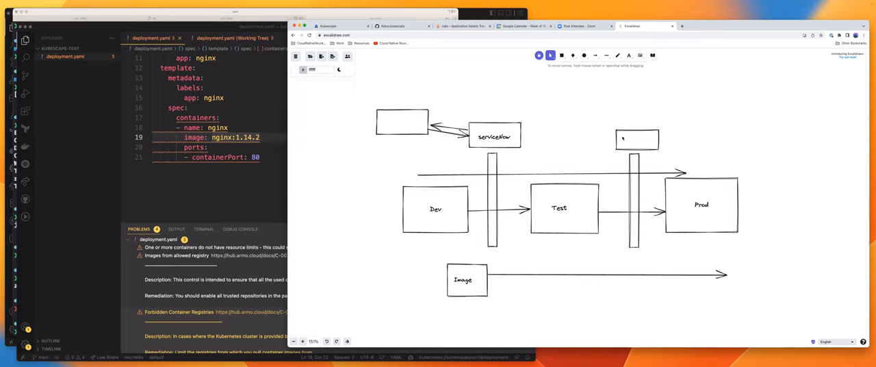
{"action": "type", "text": "Automated"}
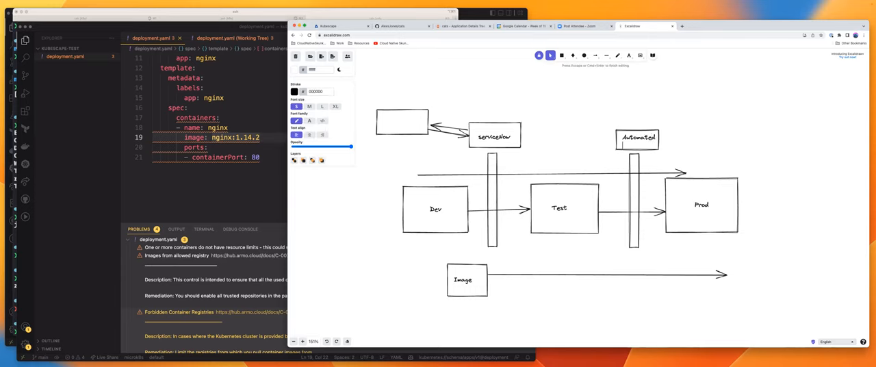
{"action": "type", "text": "gate"}
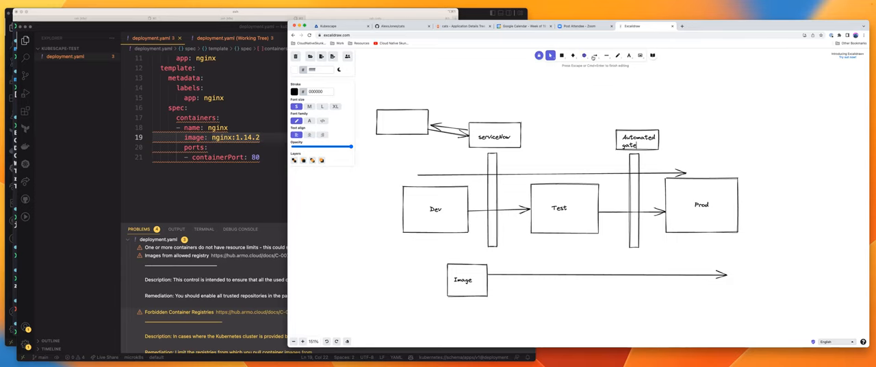
{"action": "left_click", "coordinate": [564, 55]}
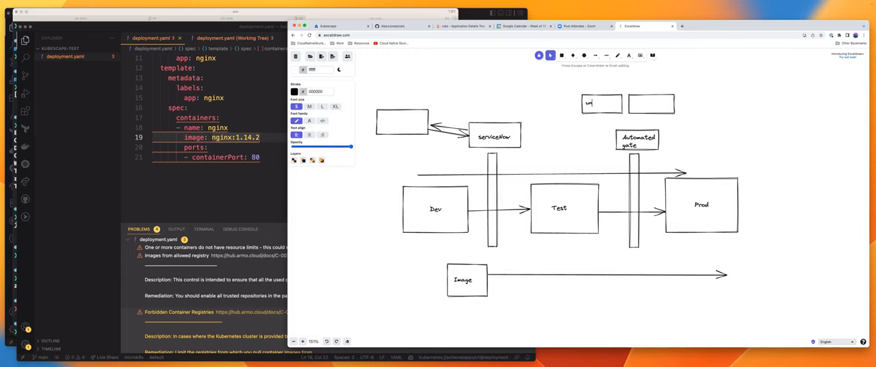
Label the new boxes above it 'unit test' and 'integration test'
{"action": "type", "text": "unit"}
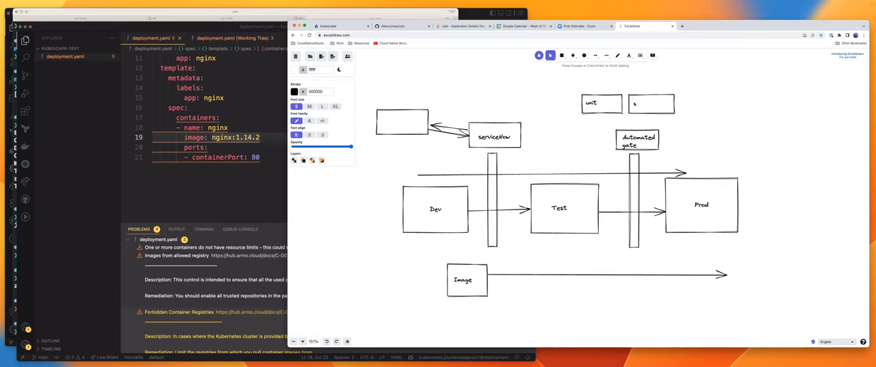
{"action": "type", "text": "test"}
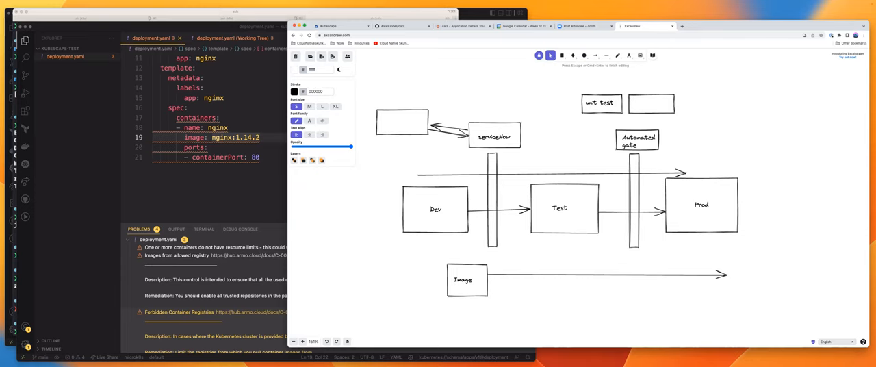
{"action": "type", "text": "integration test"}
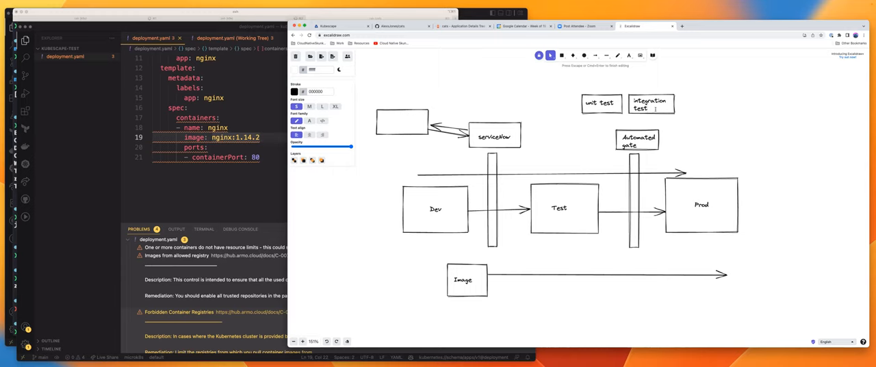
{"action": "mouse_move", "coordinate": [574, 140]}
{"action": "type", "text": "Local"}
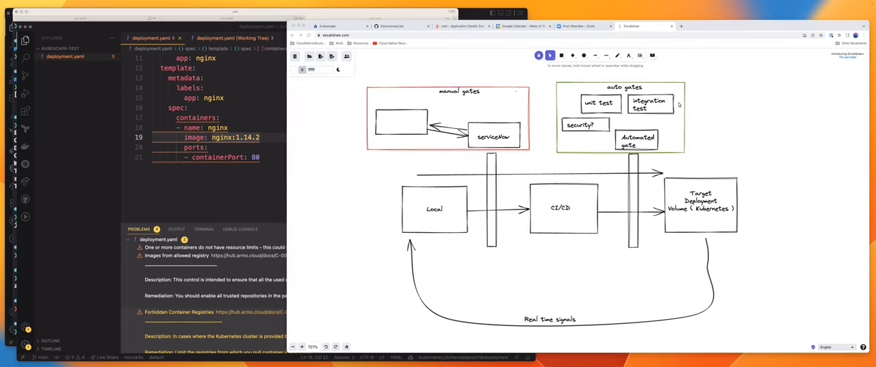
{"action": "mouse_move", "coordinate": [696, 245]}
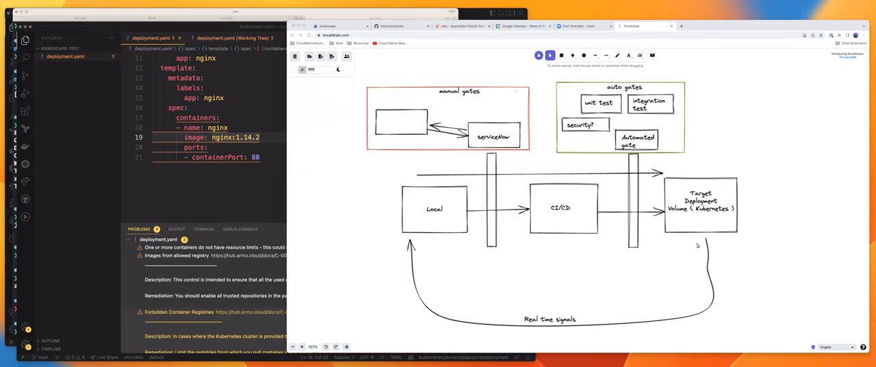
{"action": "mouse_move", "coordinate": [451, 235]}
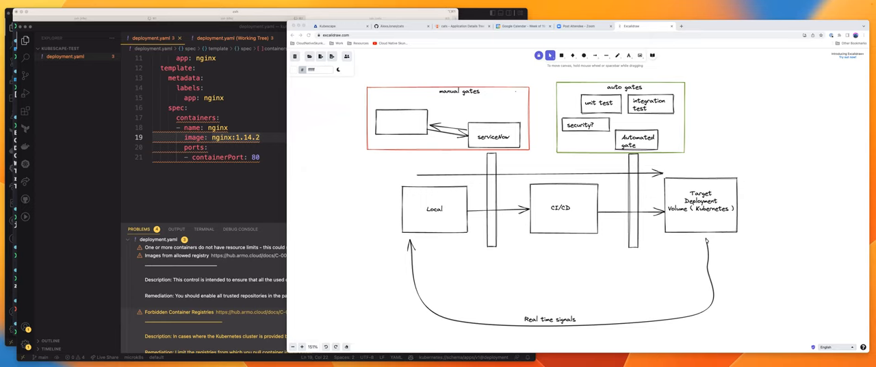
{"action": "mouse_move", "coordinate": [681, 255]}
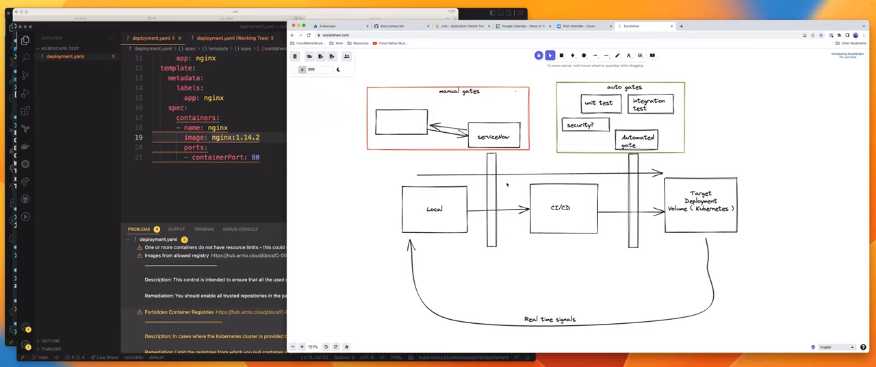
{"action": "left_click", "coordinate": [434, 209]}
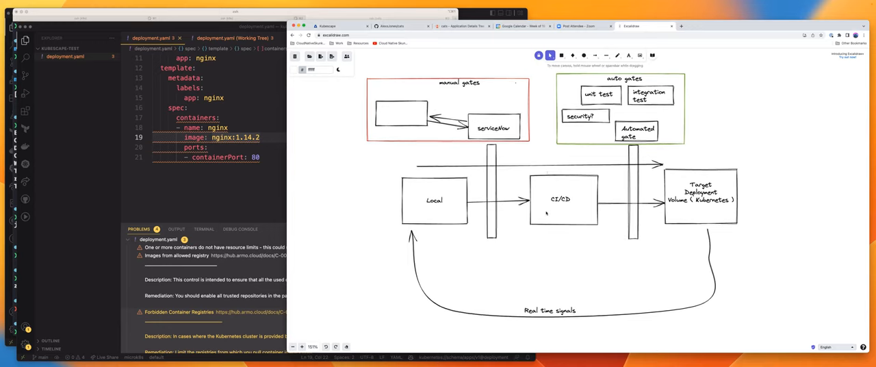
Select an element in the finished pipeline sketch without changing it
{"action": "left_click", "coordinate": [460, 106]}
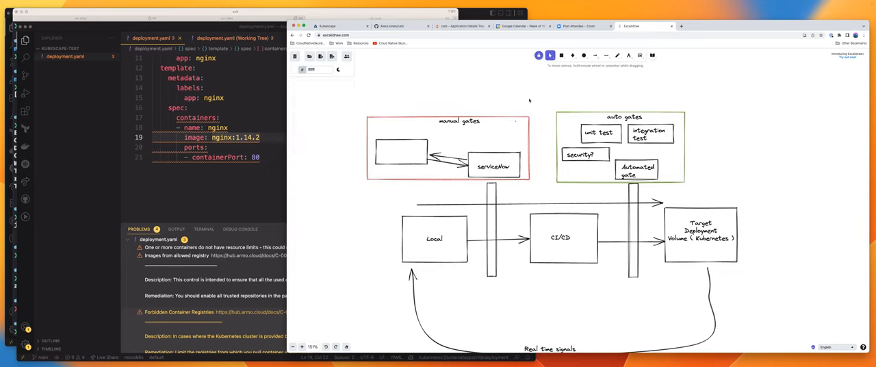
{"action": "mouse_move", "coordinate": [577, 113]}
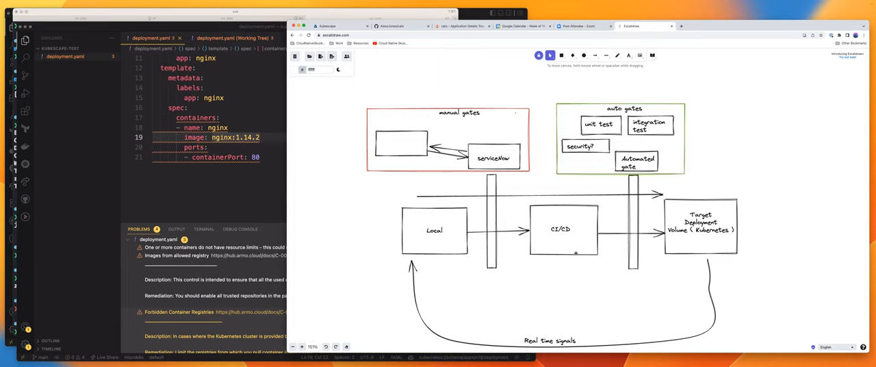
{"action": "mouse_move", "coordinate": [523, 251]}
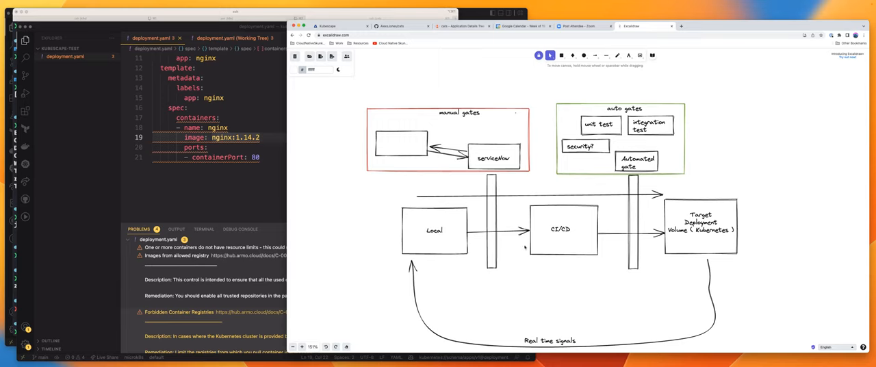
{"action": "mouse_move", "coordinate": [521, 246]}
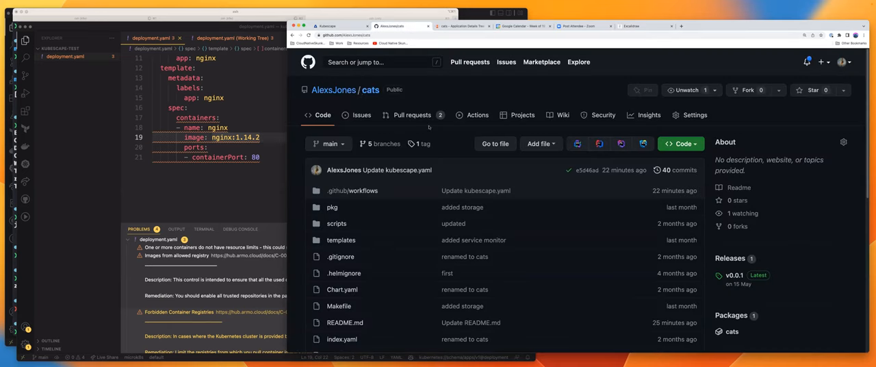
{"action": "mouse_move", "coordinate": [371, 90]}
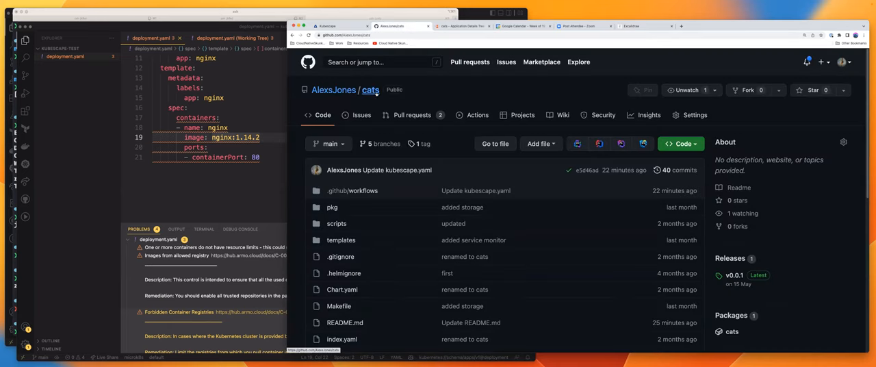
Browse the cats repository and open its pkg folder
{"action": "scroll", "scroll_direction": "down", "scroll_amount": 3}
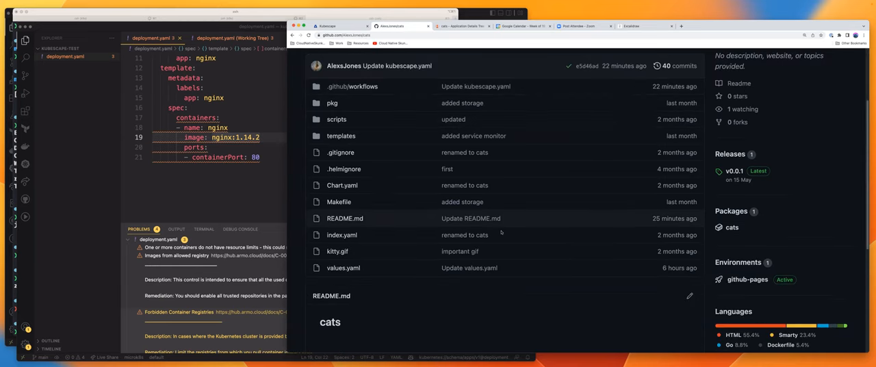
{"action": "scroll", "scroll_direction": "down", "scroll_amount": 3}
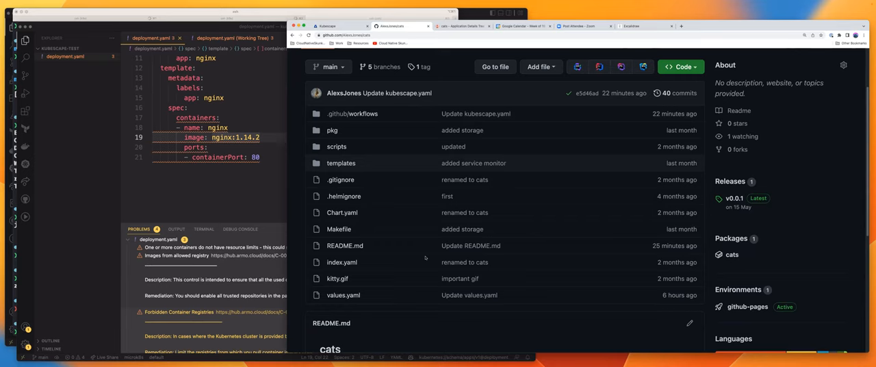
{"action": "mouse_move", "coordinate": [332, 141]}
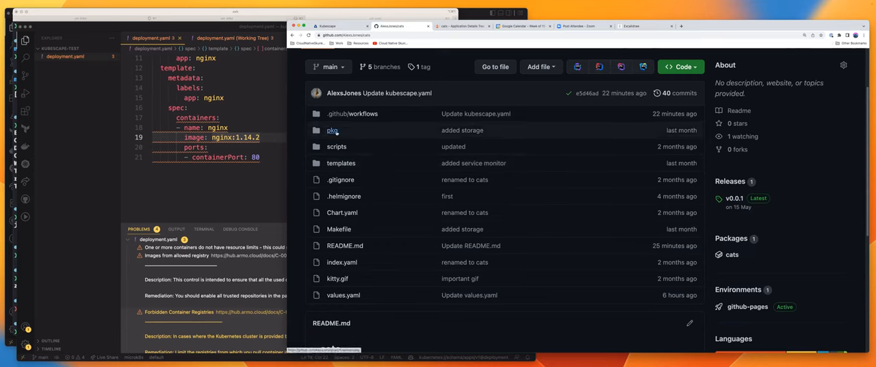
{"action": "left_click", "coordinate": [334, 130]}
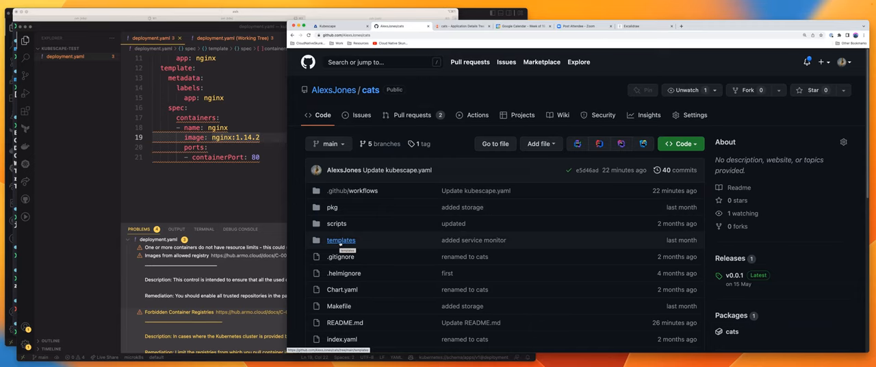
{"action": "scroll", "scroll_direction": "down", "scroll_amount": 3}
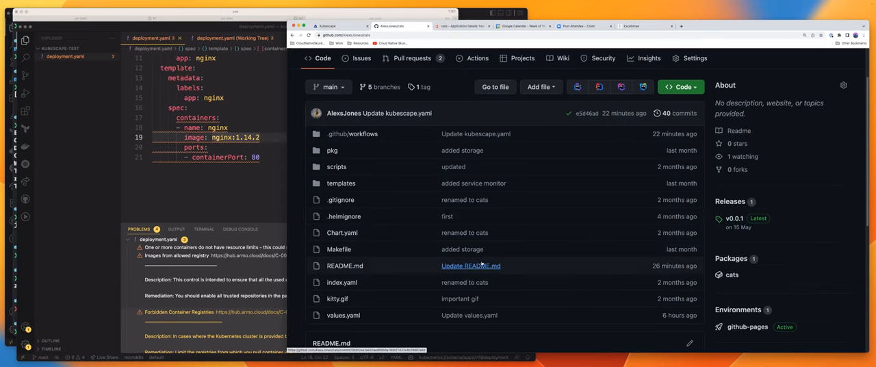
{"action": "mouse_move", "coordinate": [336, 186]}
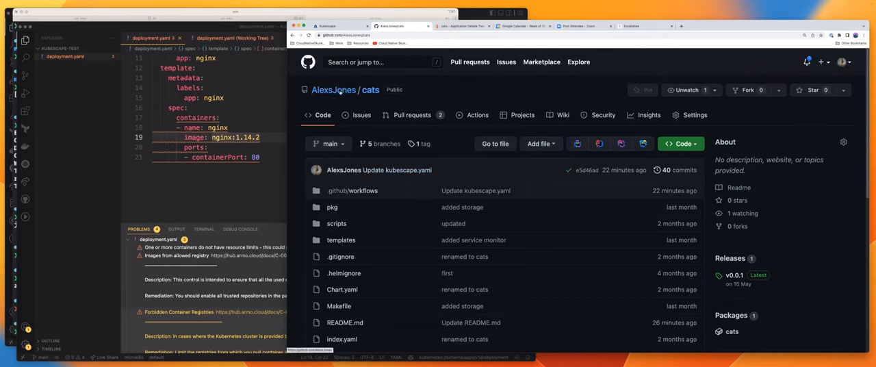
{"action": "mouse_move", "coordinate": [372, 94]}
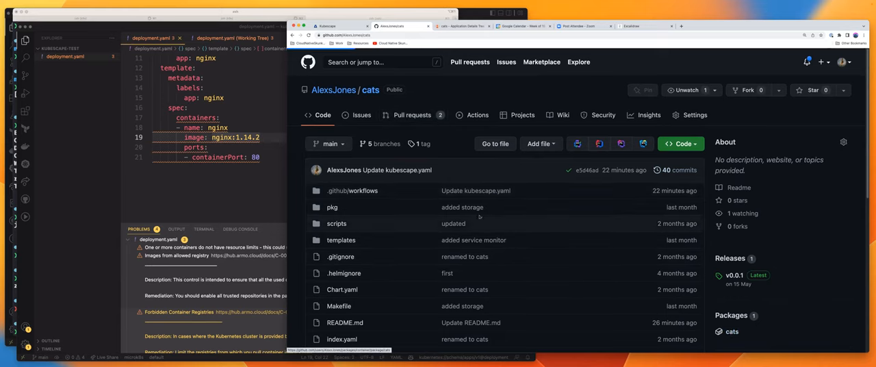
Open the cats container package page and highlight the ghcr.io image path
{"action": "left_click", "coordinate": [729, 331]}
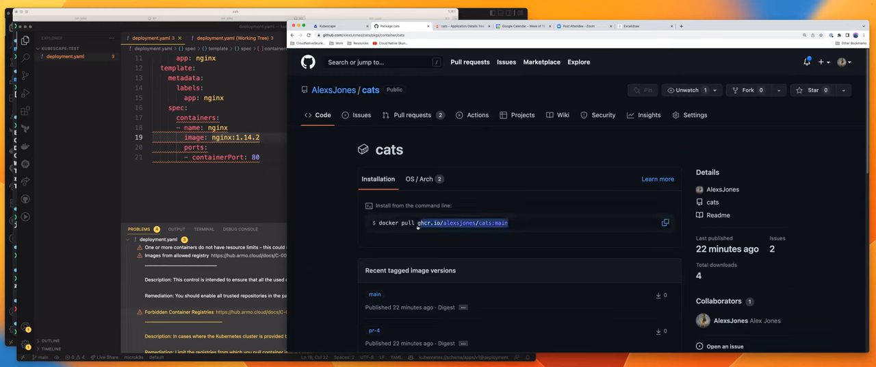
{"action": "left_click", "coordinate": [662, 222]}
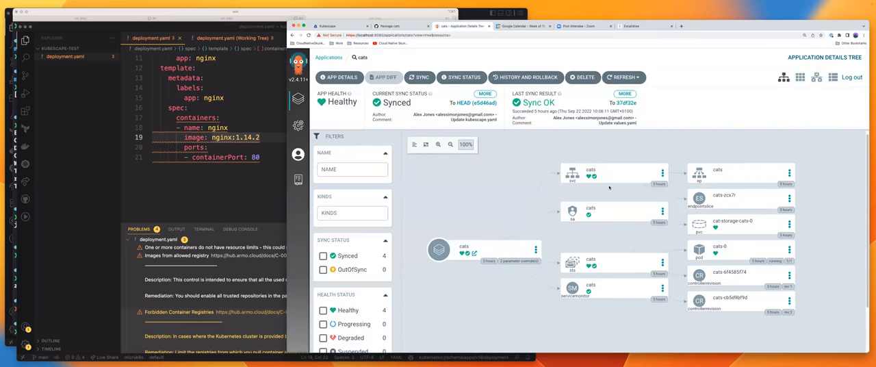
{"action": "mouse_move", "coordinate": [640, 291]}
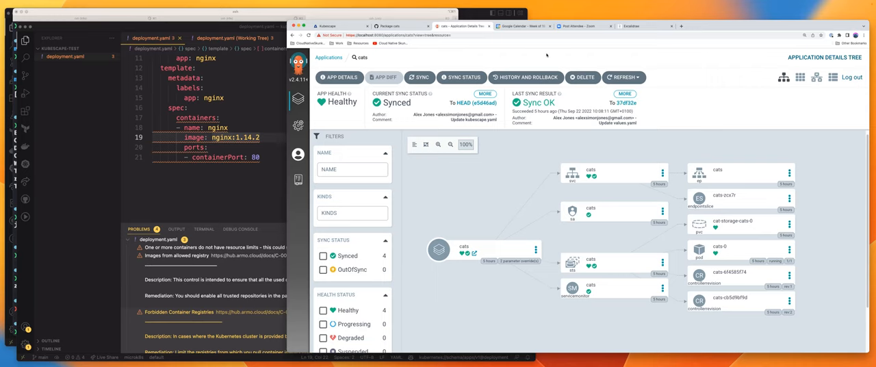
Return from Argo CD's cats resource tree to the Excalidraw workflow diagram
{"action": "left_click", "coordinate": [640, 26]}
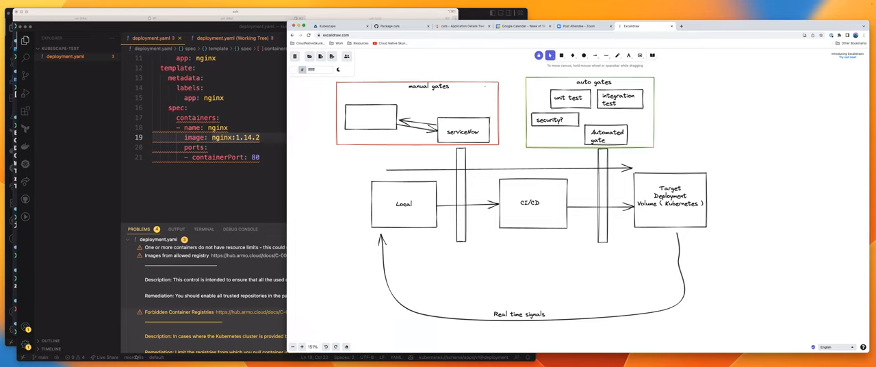
{"action": "mouse_move", "coordinate": [643, 135]}
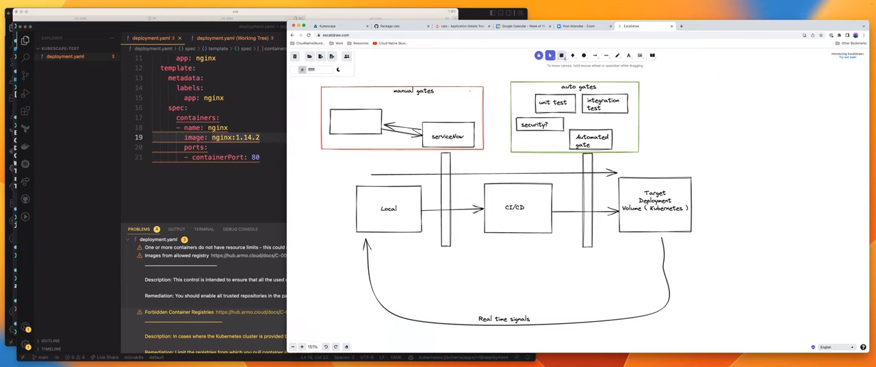
Draw a box right of the diagram and write 'Attackers are looking for' with data, destruction and denial of services
{"action": "left_click_drag", "start_coordinate": [774, 188], "coordinate": [822, 226]}
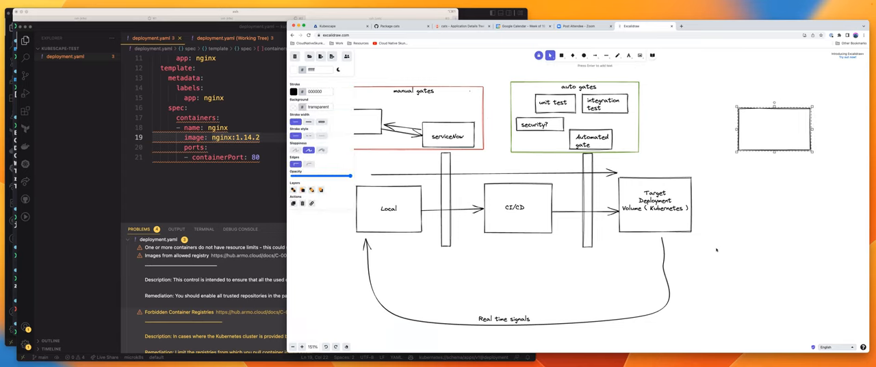
{"action": "type", "text": "Attackers"}
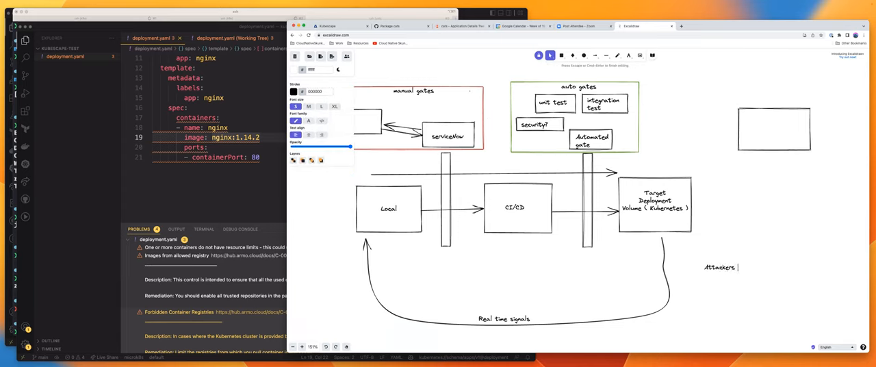
{"action": "type", "text": "are looking for:"}
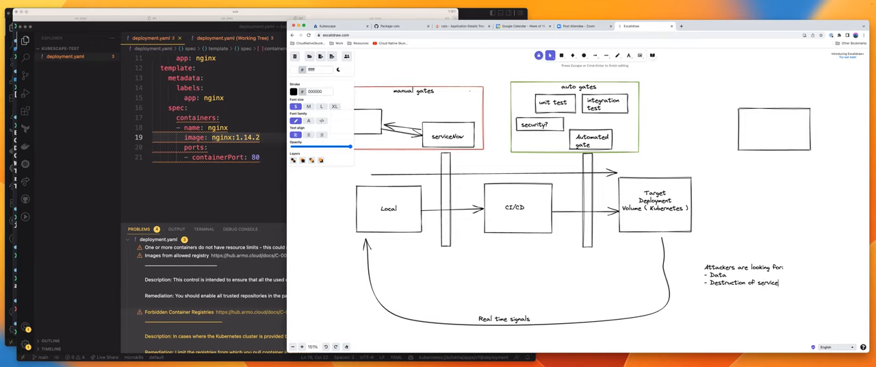
{"action": "type", "text": "s"}
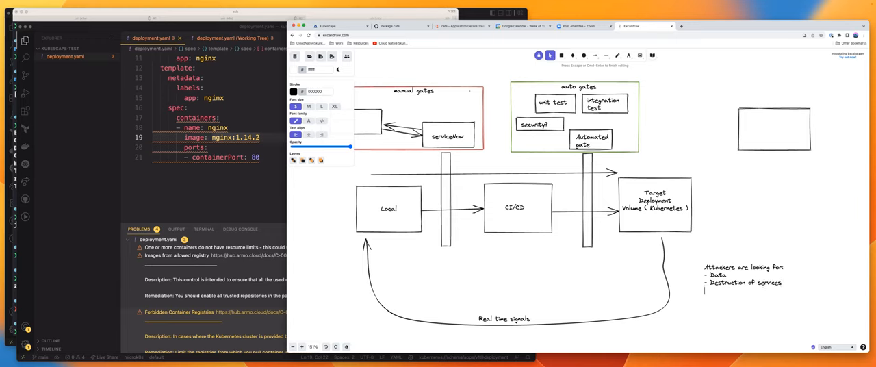
{"action": "type", "text": "Denial of services"}
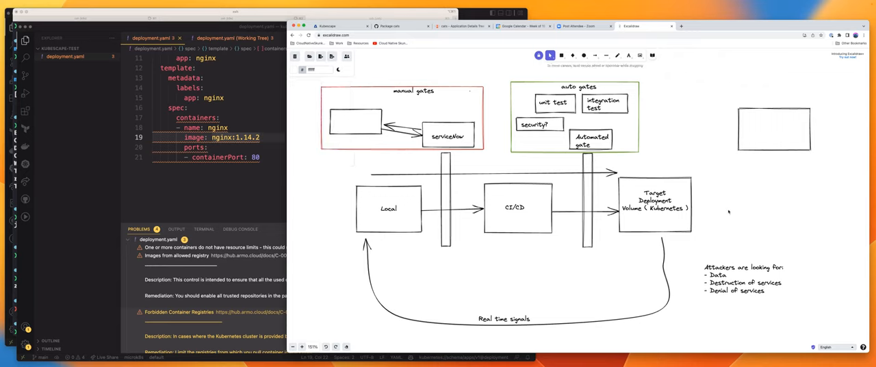
Draw an arrow from Target Deployment to the empty Higher environment box
{"action": "left_click", "coordinate": [592, 54]}
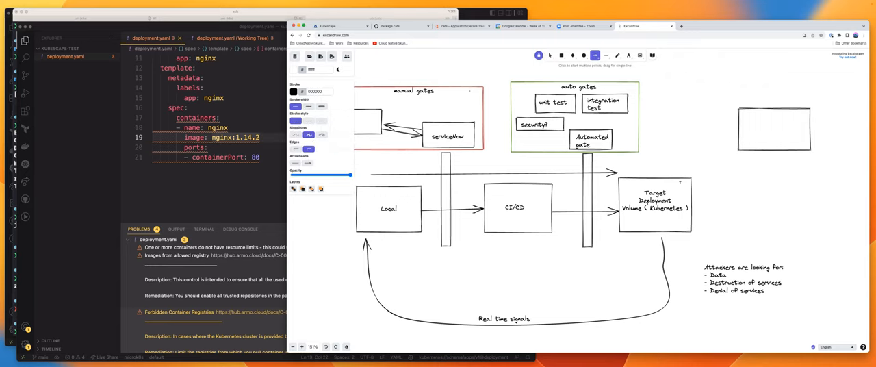
{"action": "left_click_drag", "start_coordinate": [685, 185], "coordinate": [736, 161]}
{"action": "type", "text": "Higher environment"}
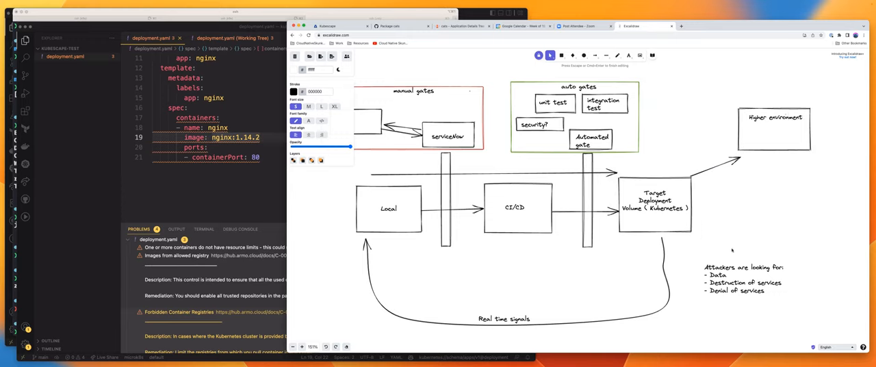
{"action": "mouse_move", "coordinate": [697, 135]}
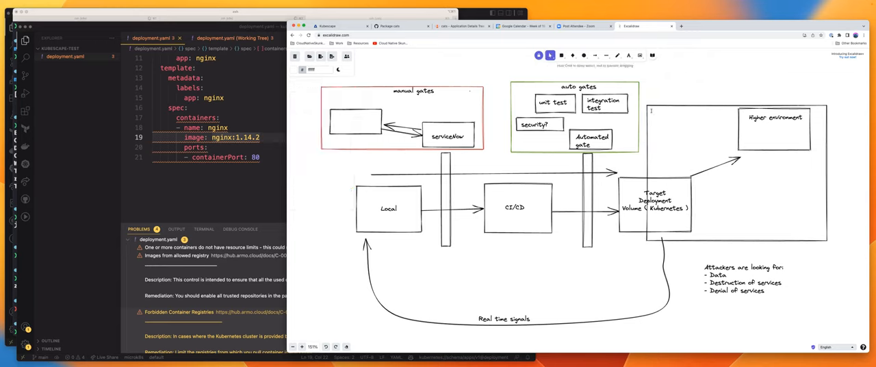
Label the large dashed frame 'Possible attack surfaces'
{"action": "type", "text": "Possible attack"}
{"action": "left_click", "coordinate": [744, 279]}
{"action": "type", "text": "- Theft"}
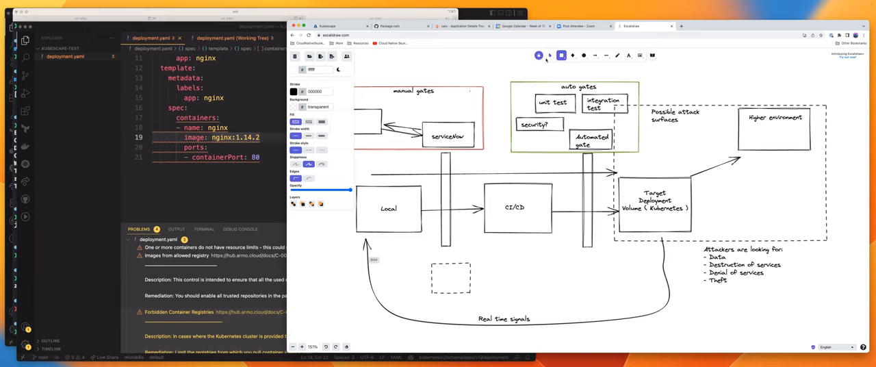
Give the small box a solid outline labelled 'Git Repo' and start an arrow from Target Deployment to it
{"action": "left_click", "coordinate": [450, 280]}
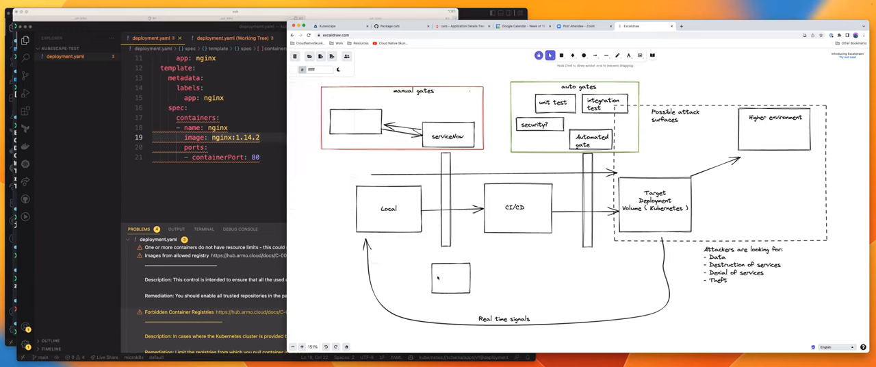
{"action": "type", "text": "Git Repo"}
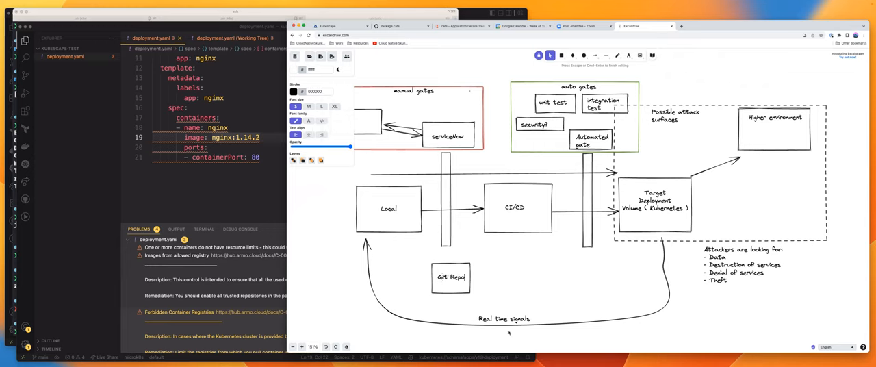
{"action": "left_click", "coordinate": [595, 54]}
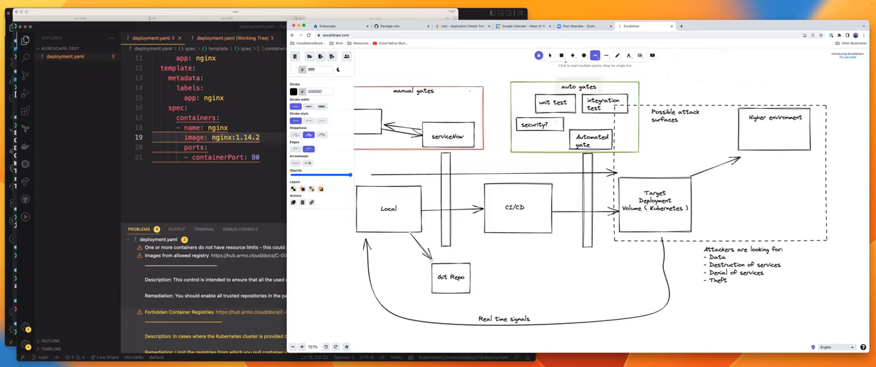
{"action": "left_click", "coordinate": [515, 209]}
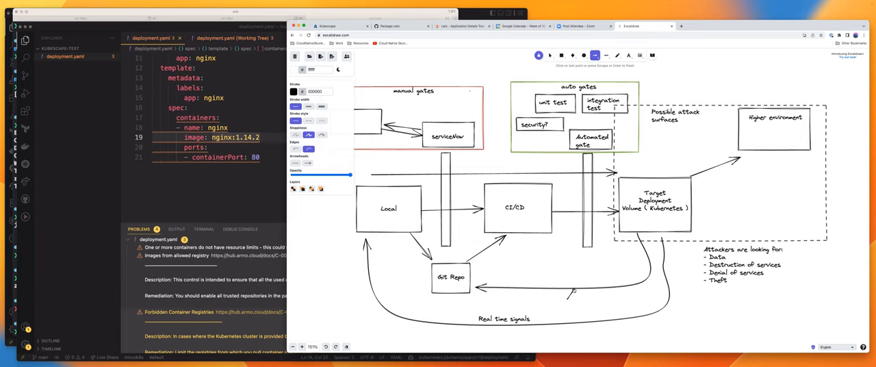
Finish the arrow into Git Repo and label a new box 'Images & Artifacts'
{"action": "left_click", "coordinate": [450, 278]}
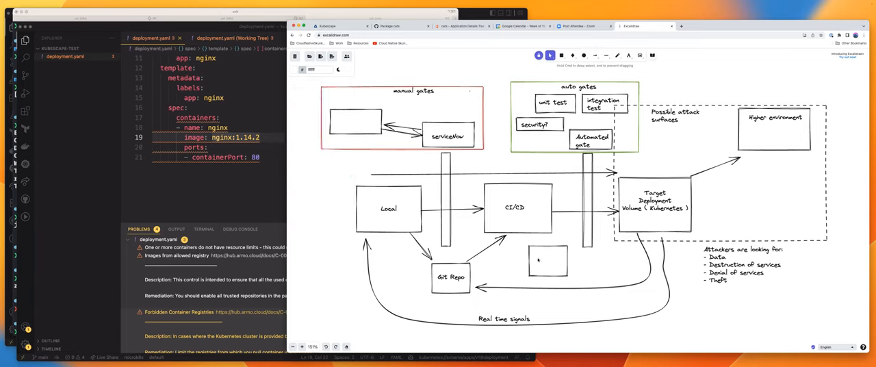
{"action": "type", "text": "Images"}
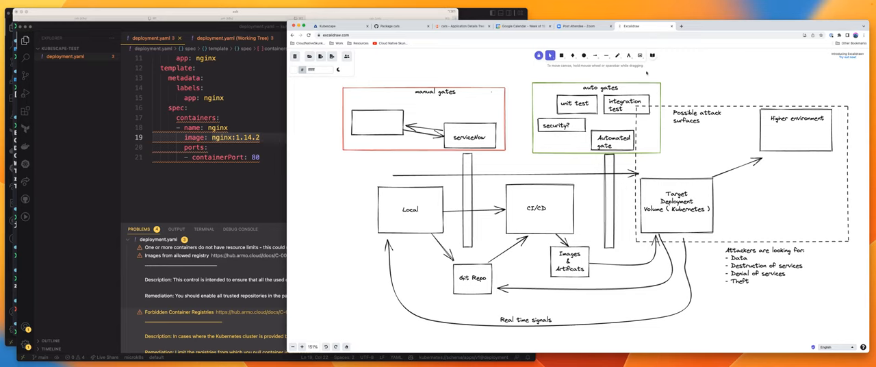
Draw a purple rectangle framing the Local and Git Repo boxes
{"action": "left_click", "coordinate": [565, 53]}
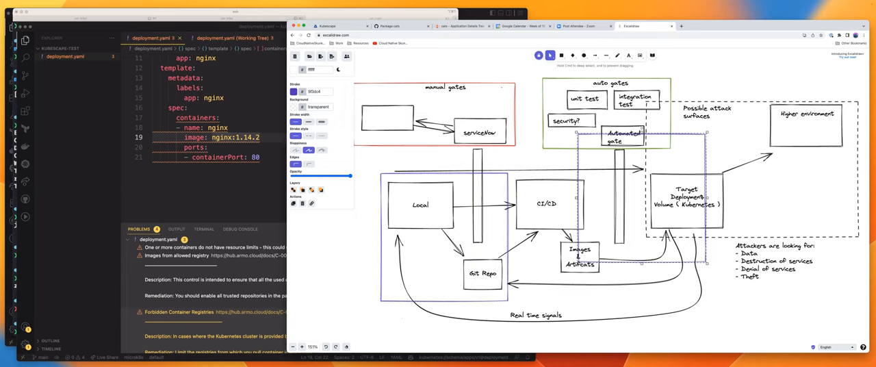
Add the orange 'Where security used to only be' label by Higher environment, then return to the code editor
{"action": "left_click", "coordinate": [804, 116]}
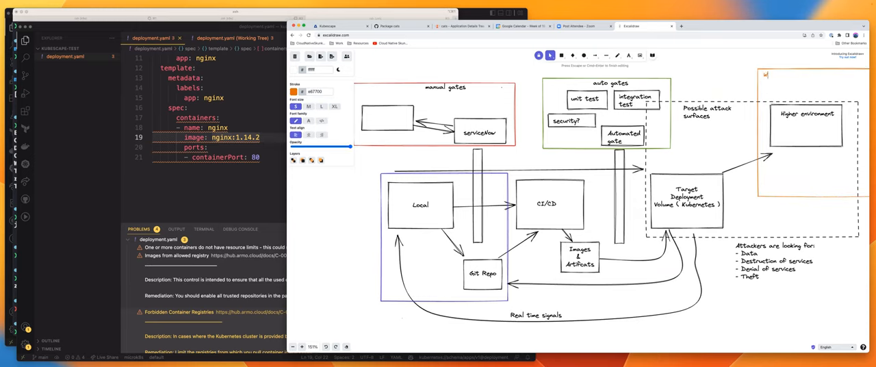
{"action": "type", "text": "Where security"}
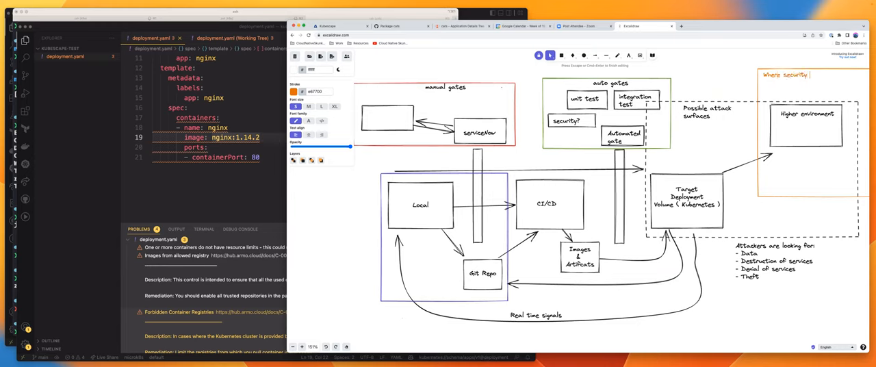
{"action": "type", "text": "used to only be"}
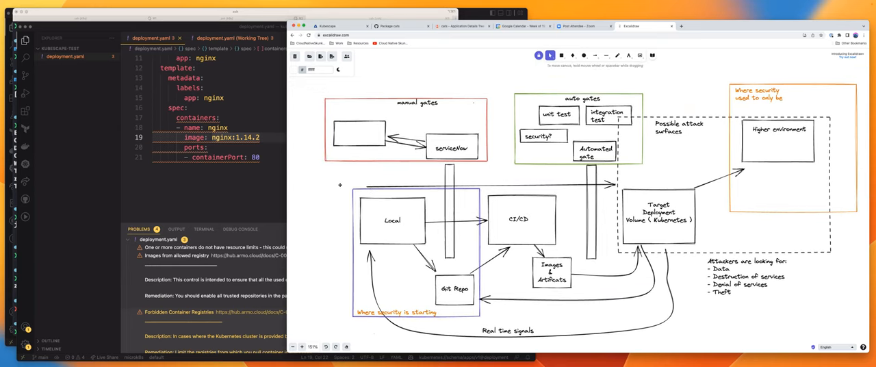
{"action": "left_click", "coordinate": [237, 183]}
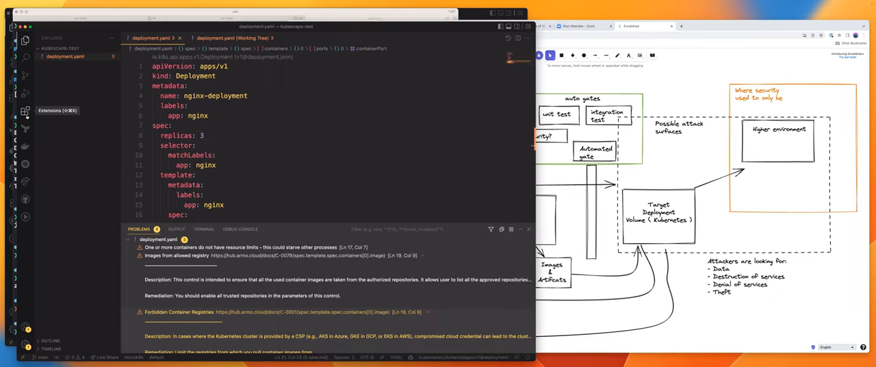
Add a new line under the pod spec in deployment.yaml beginning with 'host'
{"action": "left_click", "coordinate": [25, 111]}
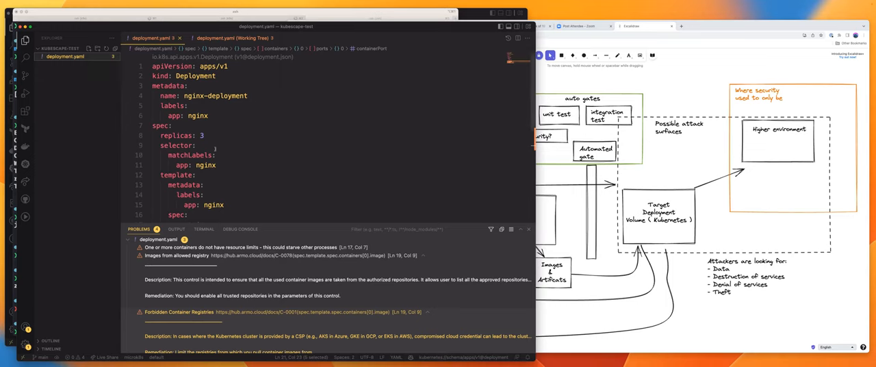
{"action": "scroll", "scroll_direction": "down", "scroll_amount": 3}
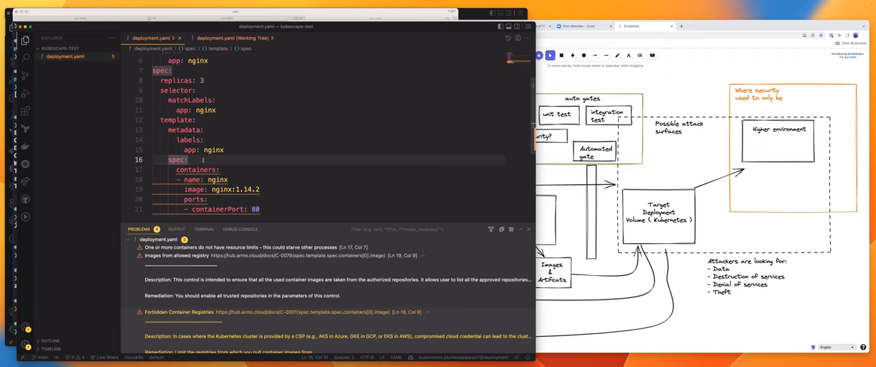
{"action": "key", "text": "Enter"}
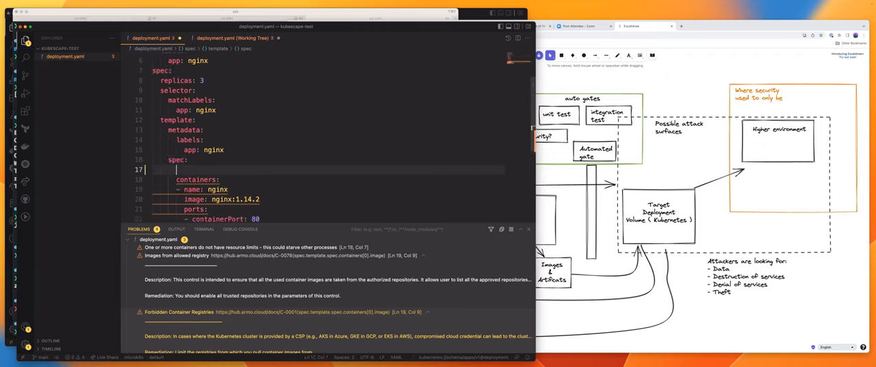
{"action": "type", "text": "host"}
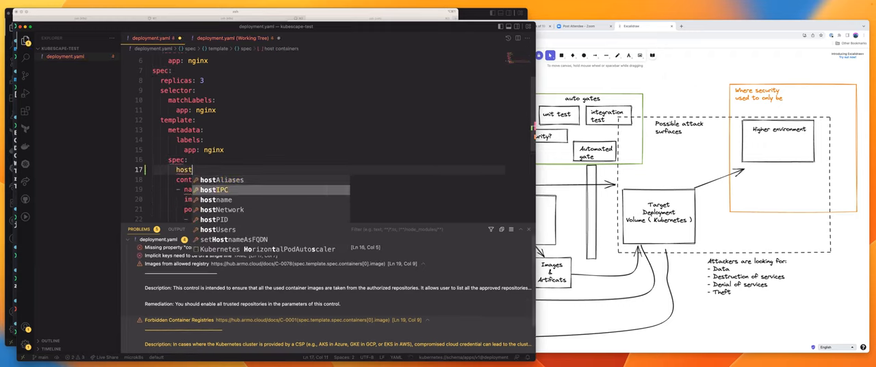
Complete the line as 'hostNetwork: true' so the HostNetwork warning appears
{"action": "type", "text": "Network: true"}
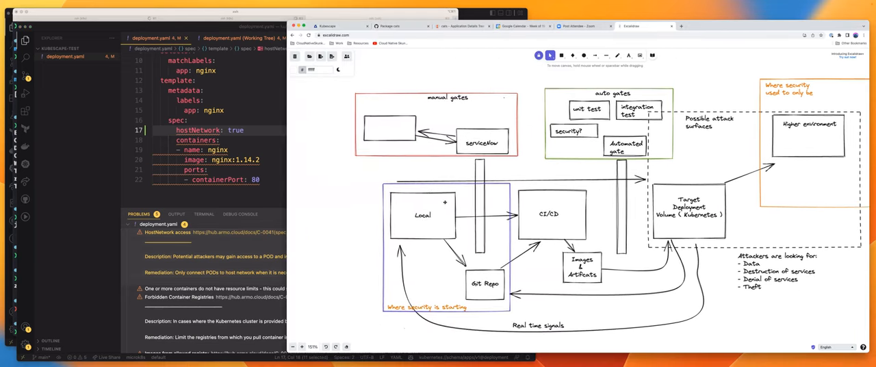
Add a '1. Local checks for config' note beside the Local box
{"action": "left_click", "coordinate": [563, 55]}
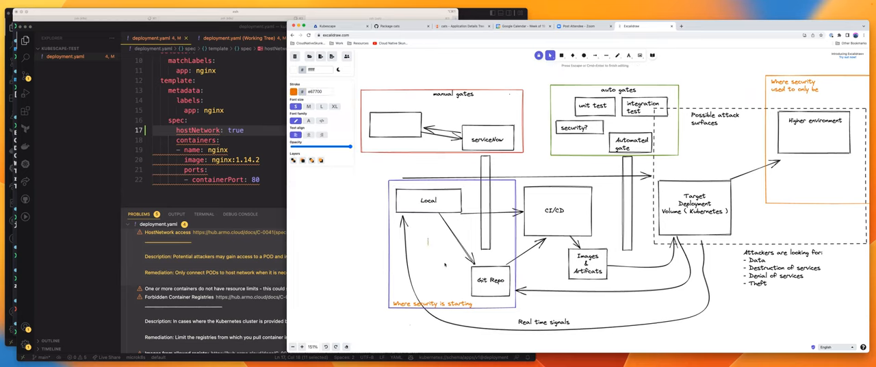
{"action": "type", "text": "Local checks for config"}
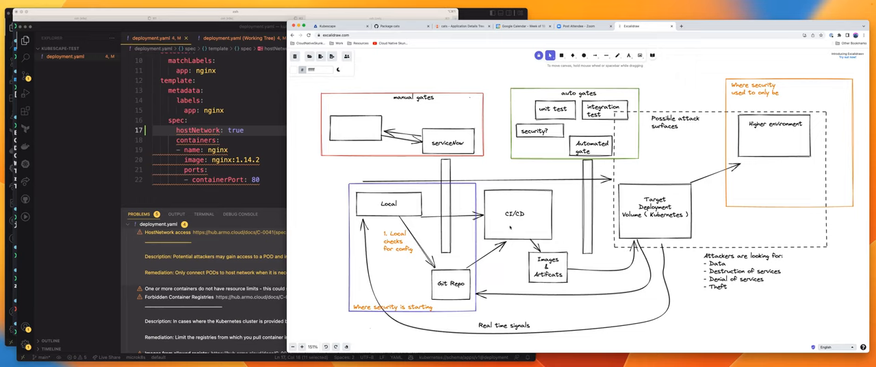
{"action": "mouse_move", "coordinate": [495, 232]}
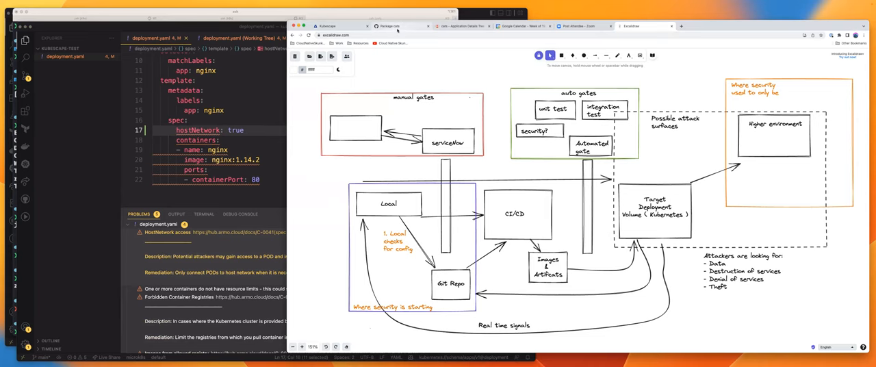
Switch to the cats package page and show the repository's Actions workflow runs
{"action": "left_click", "coordinate": [391, 26]}
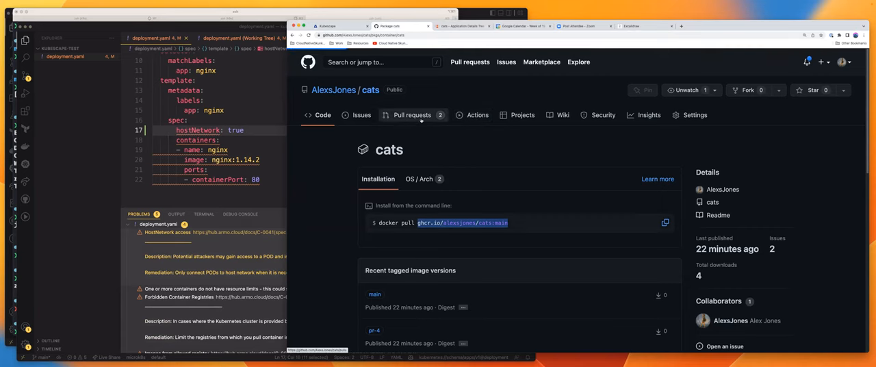
{"action": "left_click", "coordinate": [477, 115]}
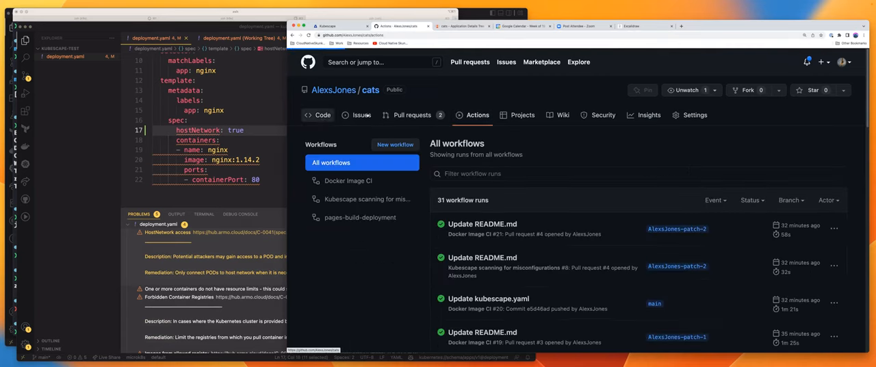
Edit README.md in the cats repo and commit it to new branch AlexsJones-patch-3
{"action": "left_click", "coordinate": [322, 115]}
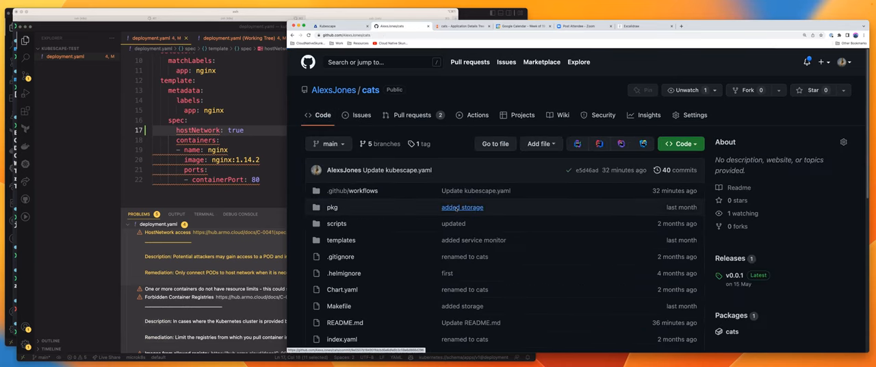
{"action": "scroll", "scroll_direction": "down", "scroll_amount": 3}
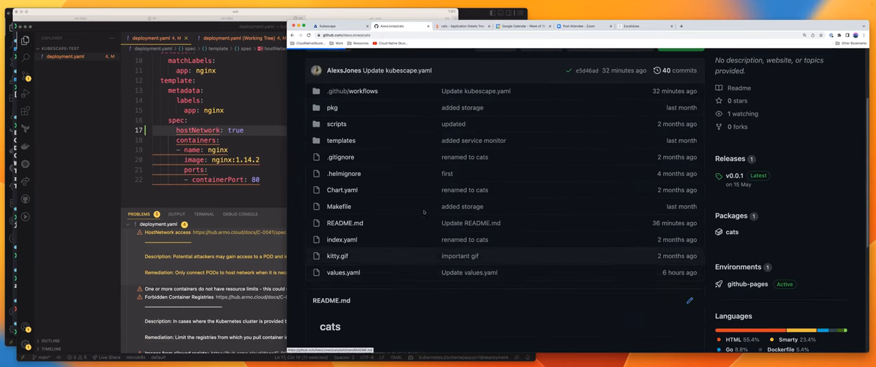
{"action": "left_click", "coordinate": [689, 300]}
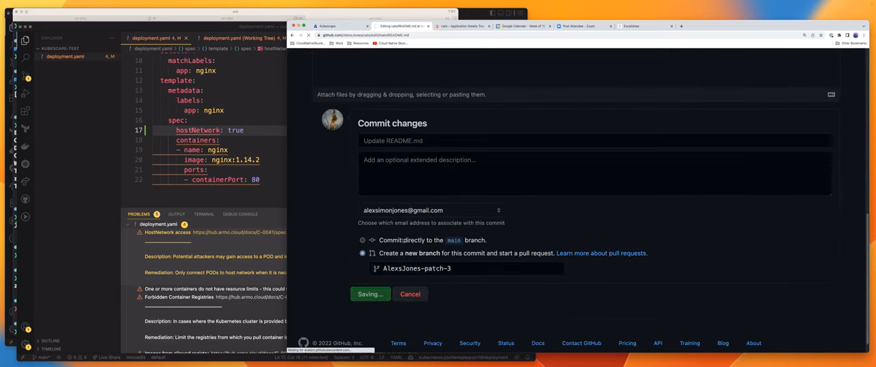
{"action": "left_click", "coordinate": [370, 293]}
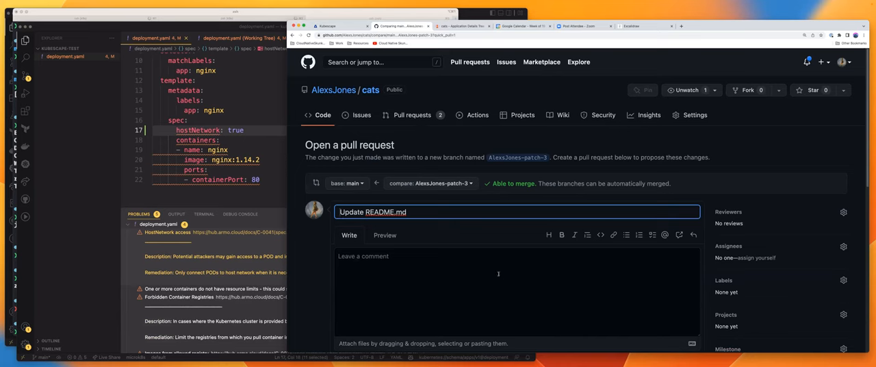
Create pull request #5 for the README change, starting its Docker and Kubescape checks
{"action": "scroll", "scroll_direction": "down", "scroll_amount": 3}
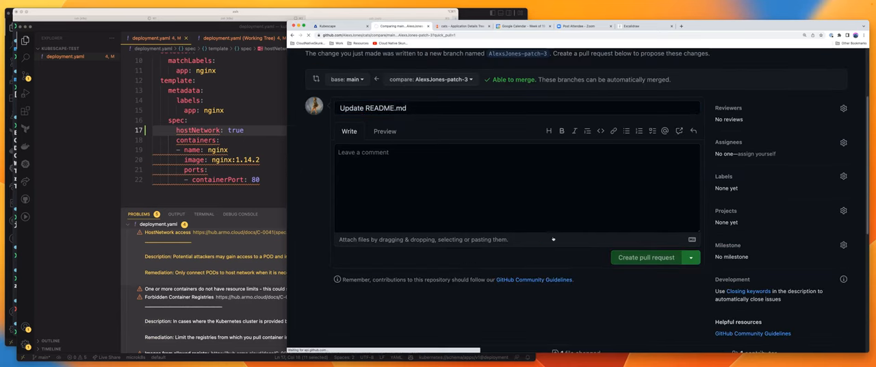
{"action": "left_click", "coordinate": [646, 257]}
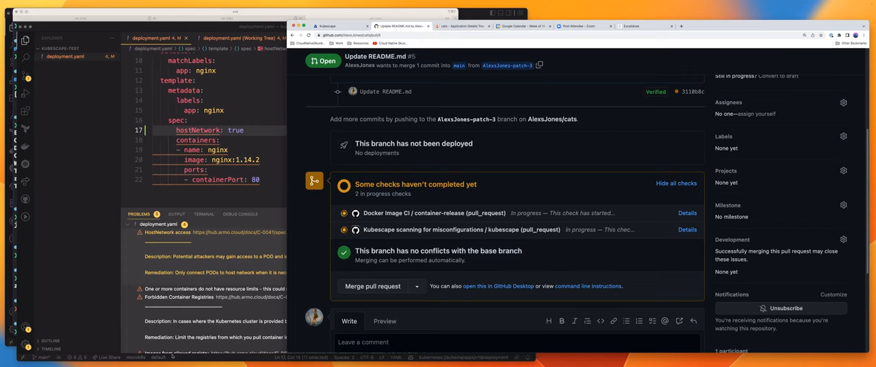
{"action": "scroll", "scroll_direction": "down", "scroll_amount": 3}
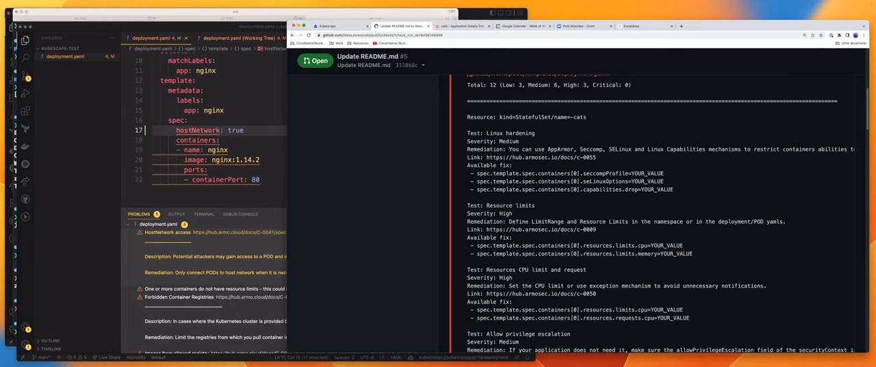
Scroll through pull request #5's Kubescape scan log with its 12 findings
{"action": "scroll", "scroll_direction": "down", "scroll_amount": 3}
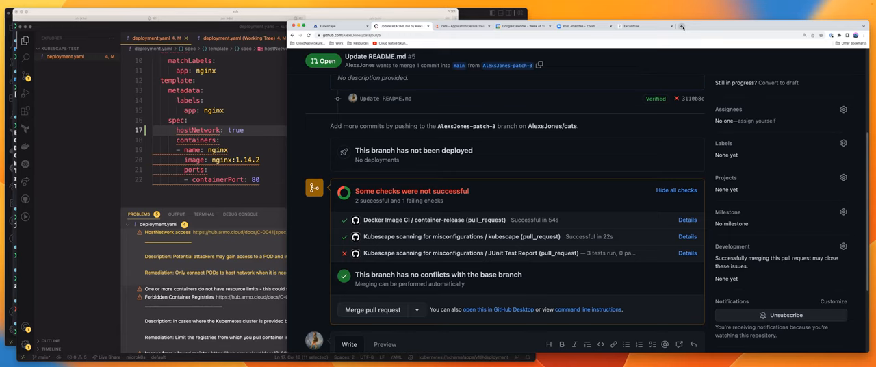
Start a fresh browser tab, leaving pull request #5's check results behind
{"action": "left_click", "coordinate": [682, 27]}
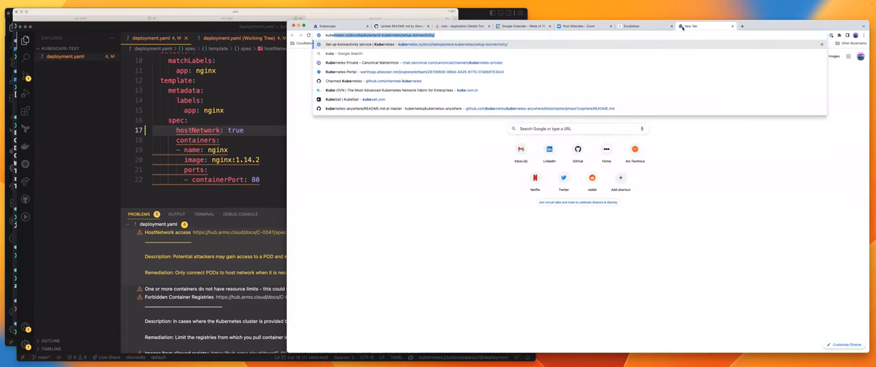
Search Google for 'kubescape exceptions' and land on the Kubescape User Hub Exceptions page's Usage examples
{"action": "type", "text": "kubescape exceptions"}
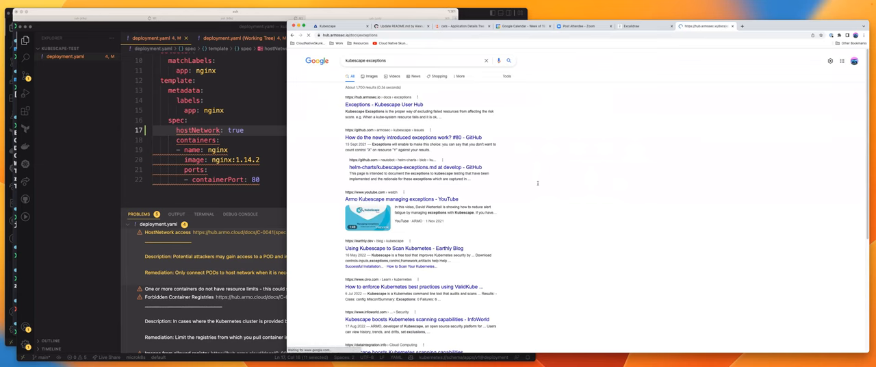
{"action": "left_click", "coordinate": [383, 104]}
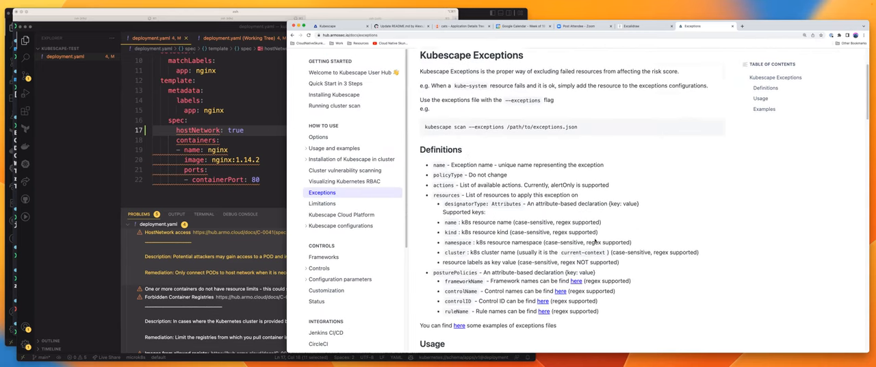
{"action": "scroll", "scroll_direction": "down", "scroll_amount": 3}
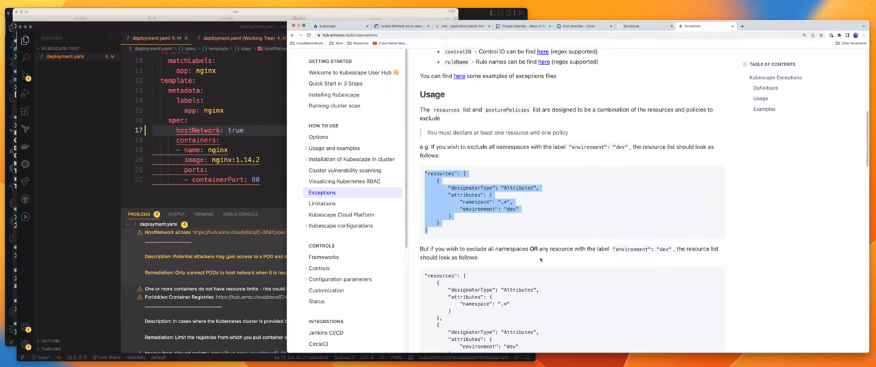
Read through the resources and posturePolicies exception examples, then return to the Excalidraw diagram
{"action": "scroll", "scroll_direction": "down", "scroll_amount": 3}
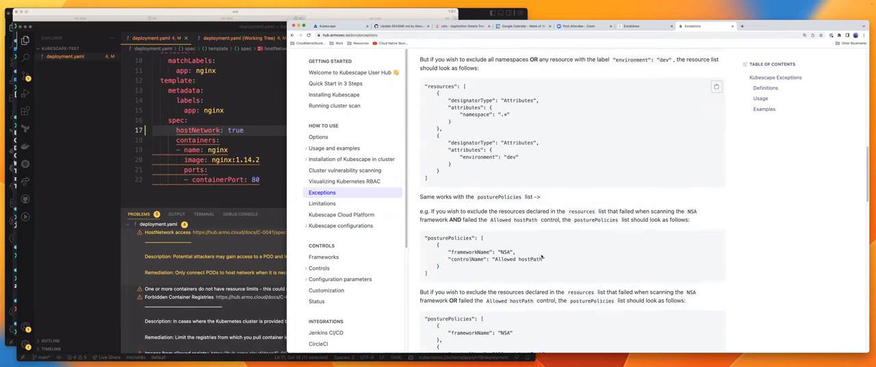
{"action": "scroll", "scroll_direction": "down", "scroll_amount": 3}
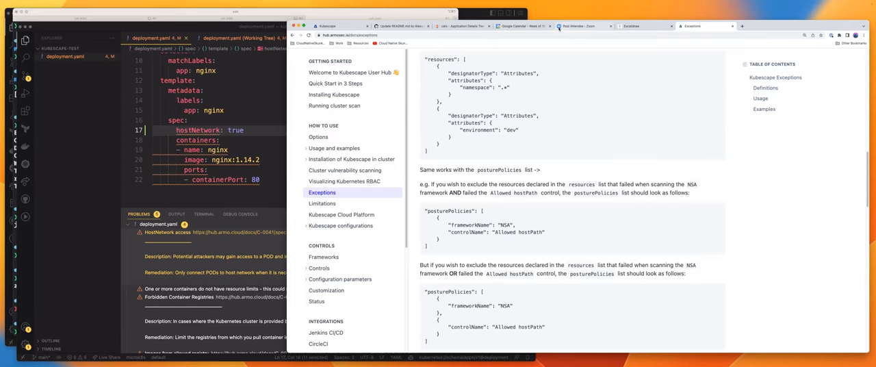
{"action": "left_click", "coordinate": [638, 26]}
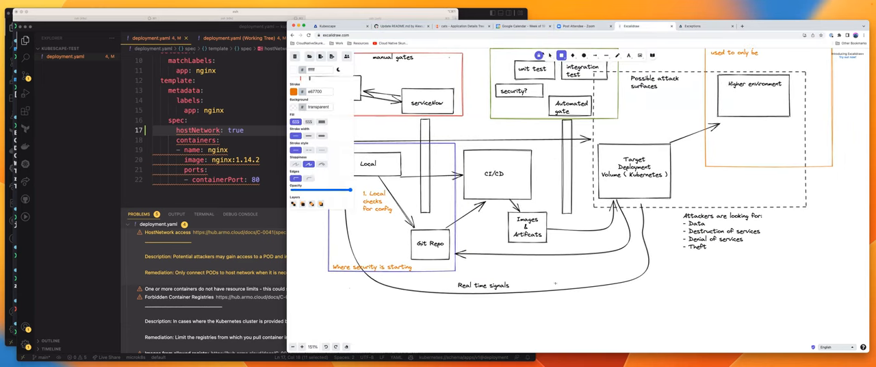
Draw a new box below the pipeline labelled 'Exceptions Repository'
{"action": "left_click_drag", "start_coordinate": [558, 312], "coordinate": [599, 336]}
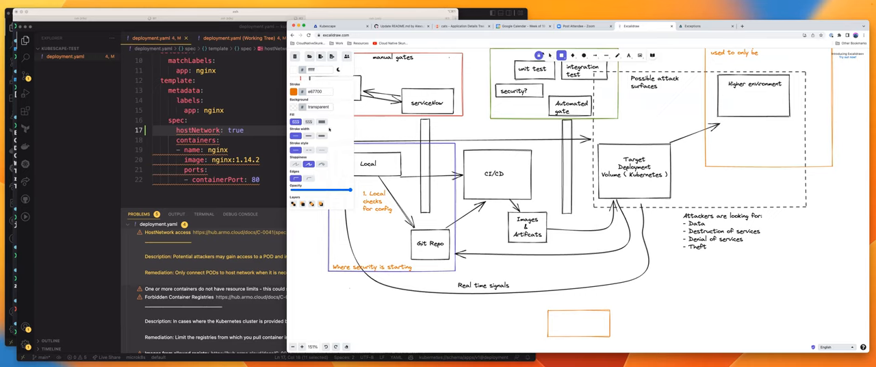
{"action": "left_click", "coordinate": [294, 92]}
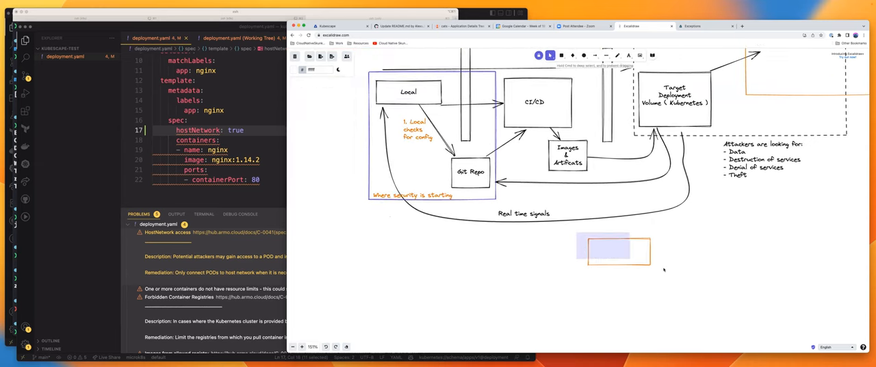
{"action": "left_click", "coordinate": [616, 252]}
{"action": "type", "text": "Exceptions Rpoe"}
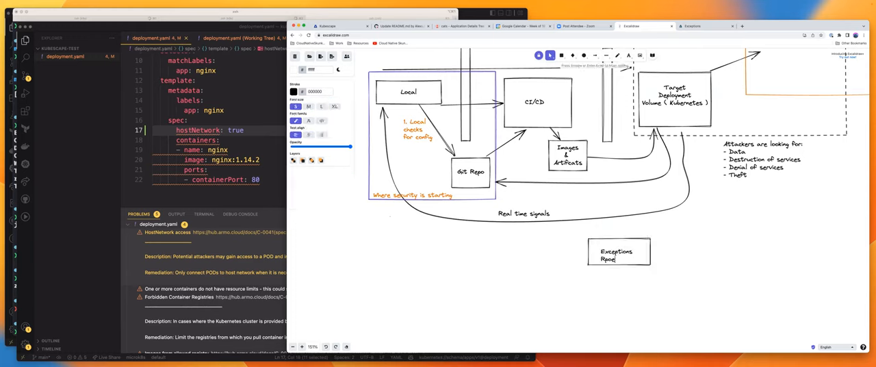
{"action": "type", "text": "Repository"}
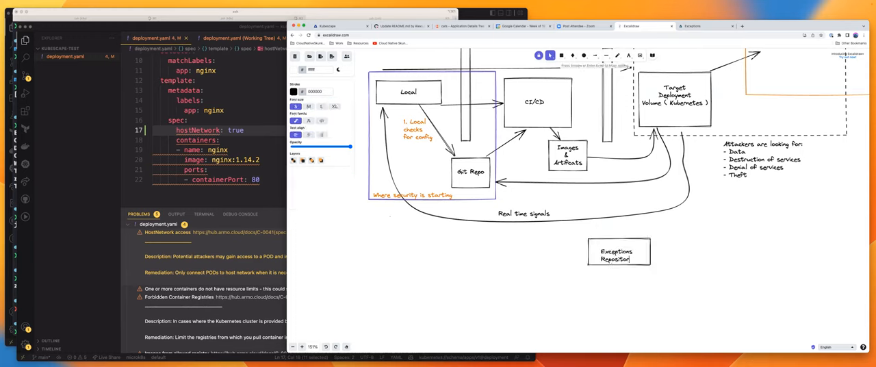
{"action": "left_click", "coordinate": [594, 54]}
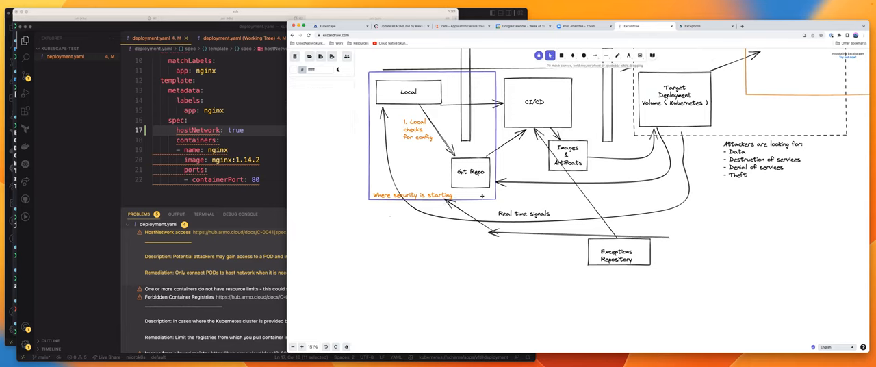
Move the Exceptions Repository box left into place beneath the real-time signals loop
{"action": "left_click", "coordinate": [618, 255]}
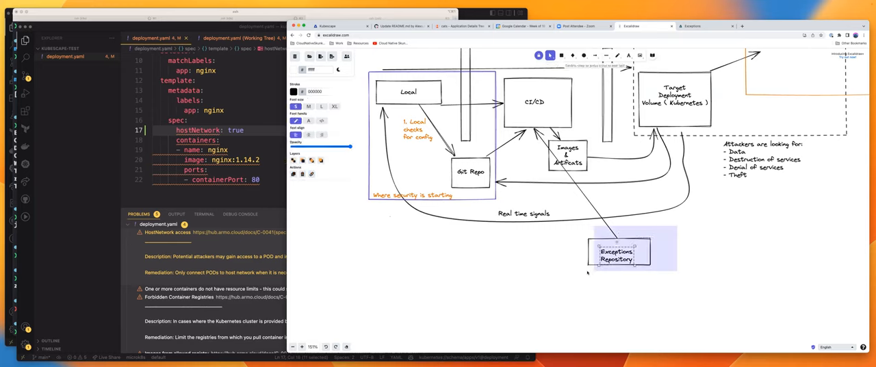
{"action": "left_click_drag", "start_coordinate": [616, 257], "coordinate": [517, 264]}
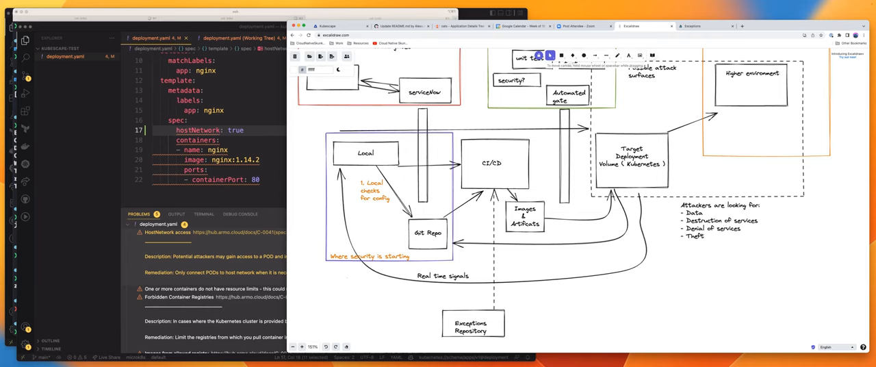
{"action": "mouse_move", "coordinate": [452, 5]}
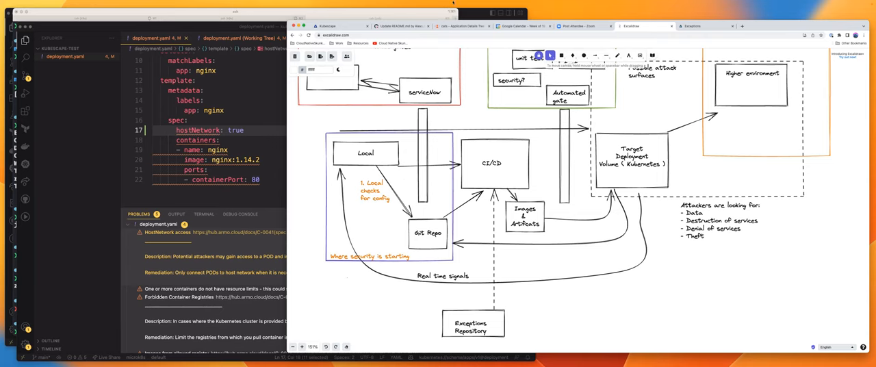
Review pull request #5's checks: two passing and the failing Kubescape JUnit report
{"action": "left_click", "coordinate": [420, 27]}
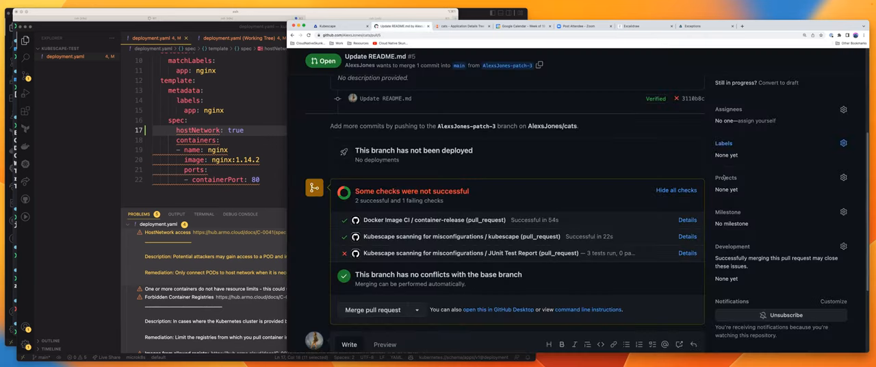
{"action": "scroll", "scroll_direction": "down", "scroll_amount": 3}
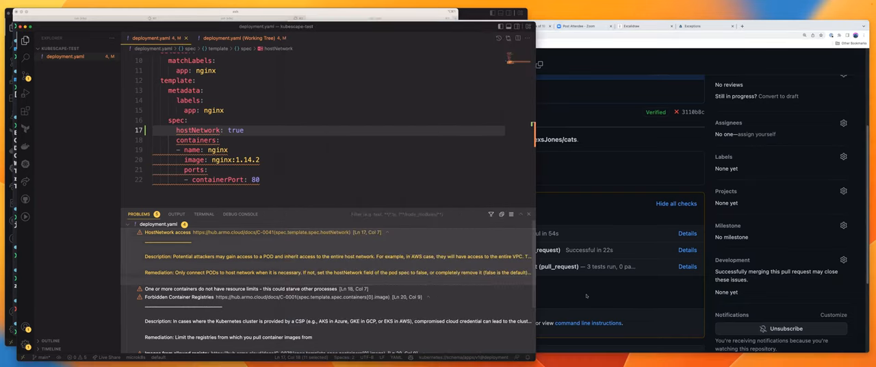
{"action": "mouse_move", "coordinate": [606, 202]}
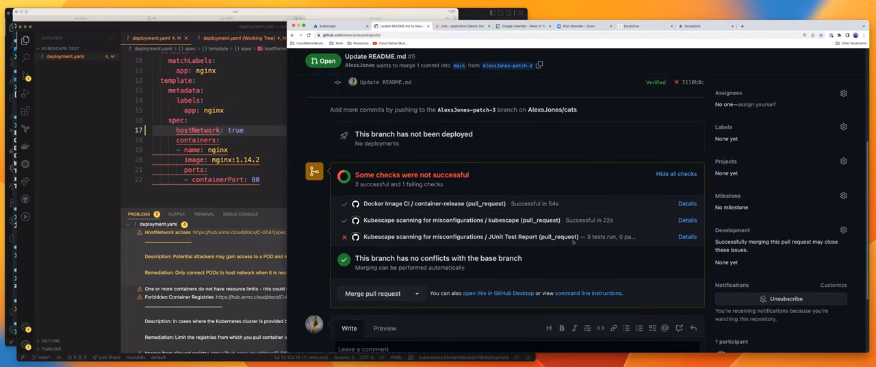
{"action": "scroll", "scroll_direction": "down", "scroll_amount": 3}
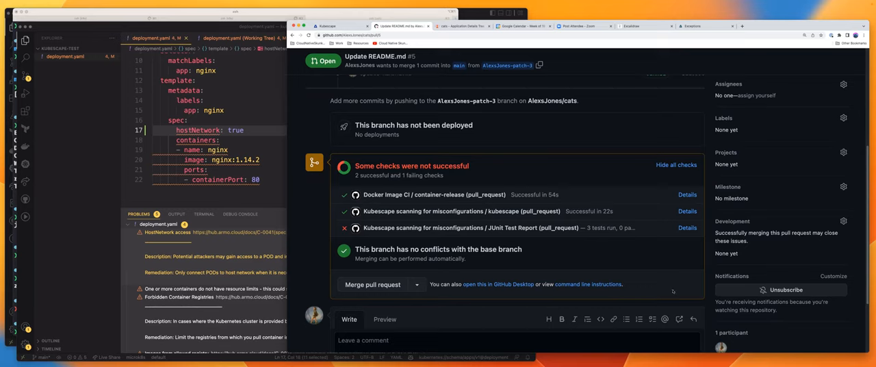
{"action": "mouse_move", "coordinate": [602, 254]}
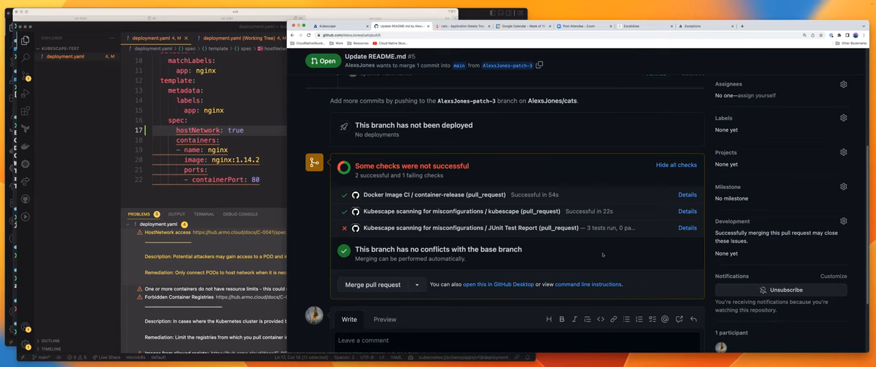
{"action": "mouse_move", "coordinate": [601, 254]}
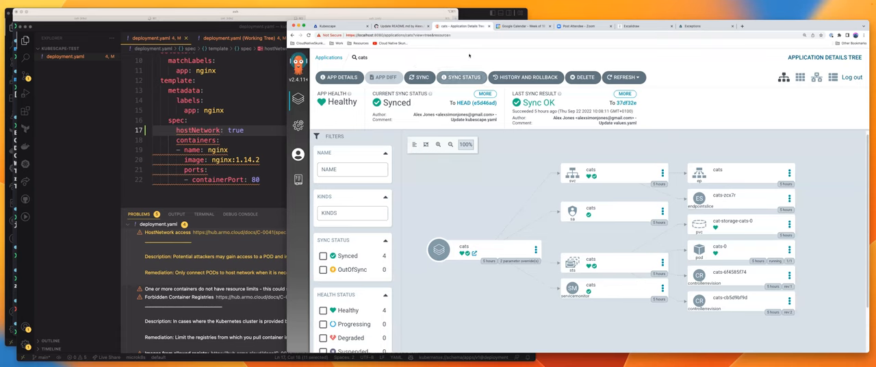
Retype the copied note inside the CI/CD box as '2. Run Remote Checks'
{"action": "left_click", "coordinate": [642, 26]}
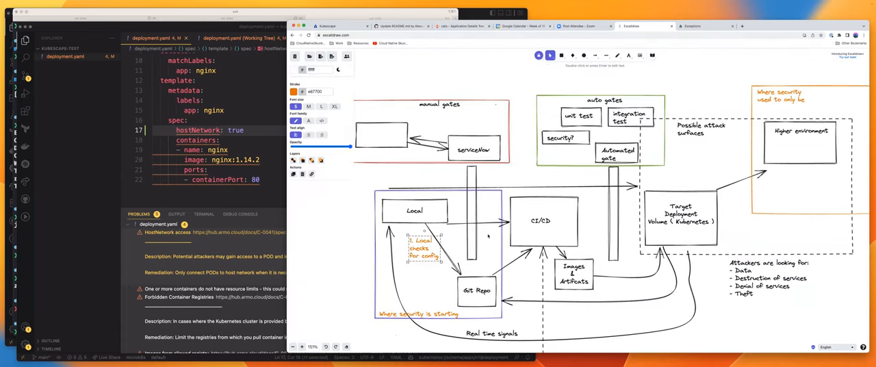
{"action": "scroll", "scroll_direction": "down", "scroll_amount": 3}
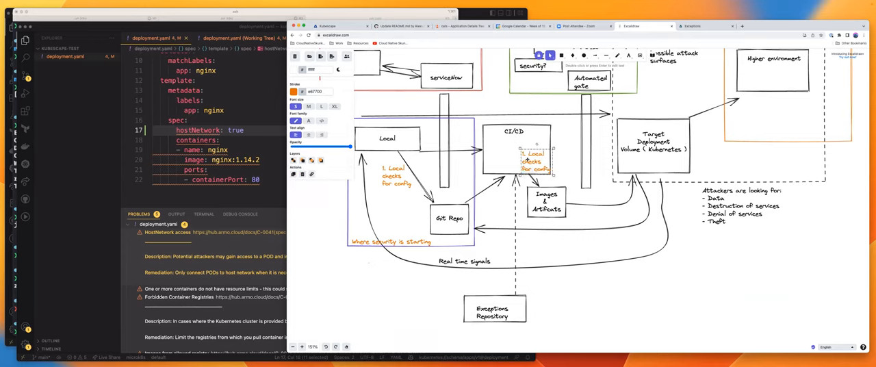
{"action": "left_click", "coordinate": [533, 157]}
{"action": "type", "text": "2. Run"}
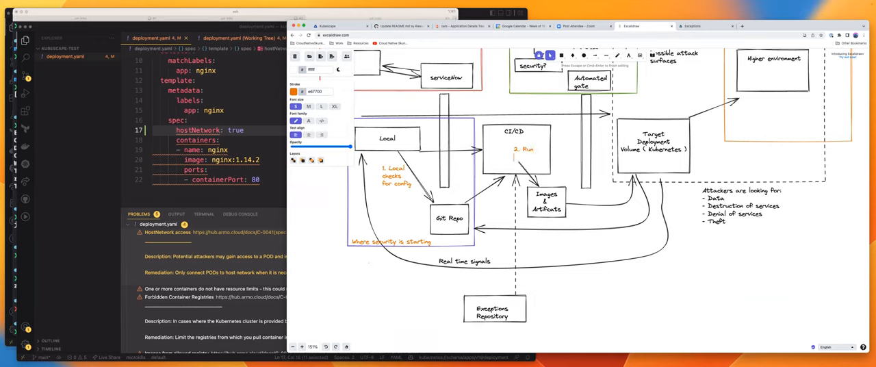
{"action": "type", "text": "Remote"}
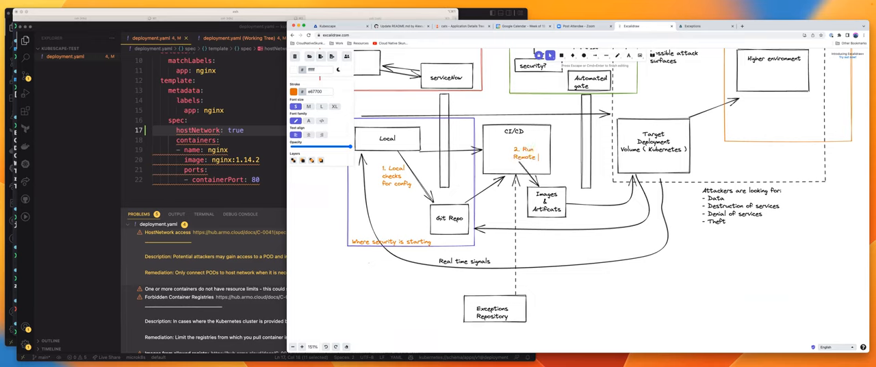
{"action": "type", "text": "Checks"}
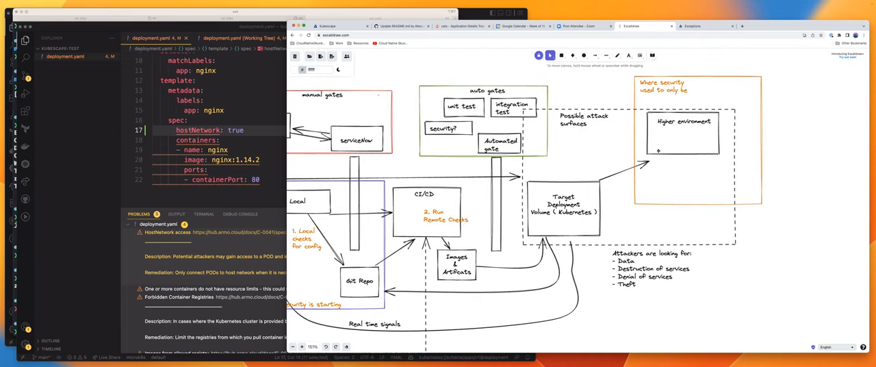
Add the note '3. Continuous cluster scanning' near the Target Deployment box
{"action": "left_click", "coordinate": [565, 207]}
{"action": "type", "text": "3. Continuous cluster scanning"}
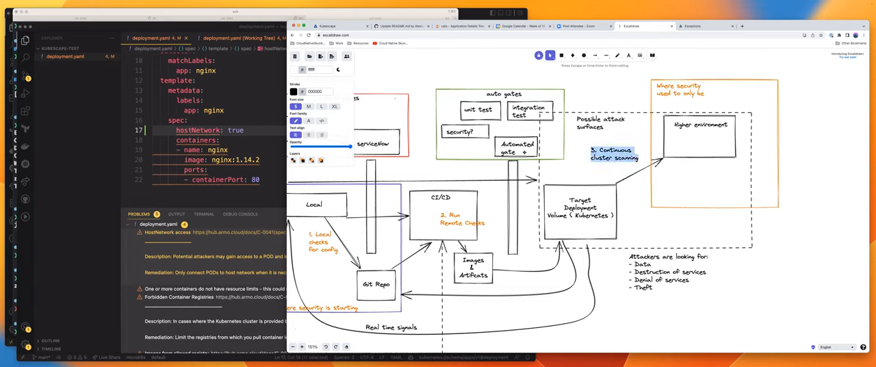
{"action": "left_click", "coordinate": [300, 91]}
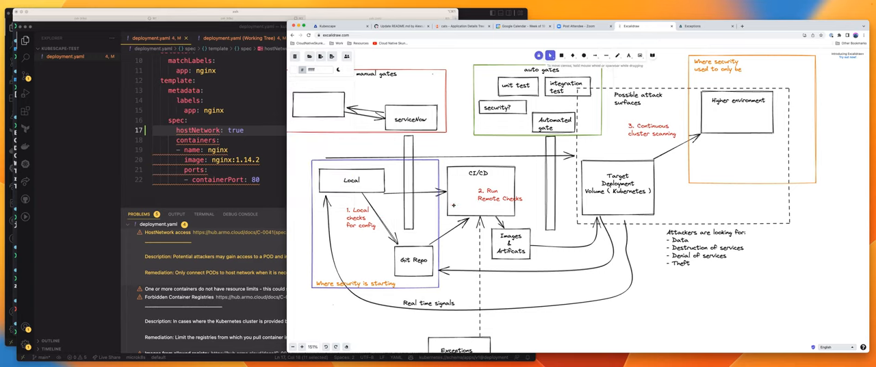
{"action": "mouse_move", "coordinate": [453, 206]}
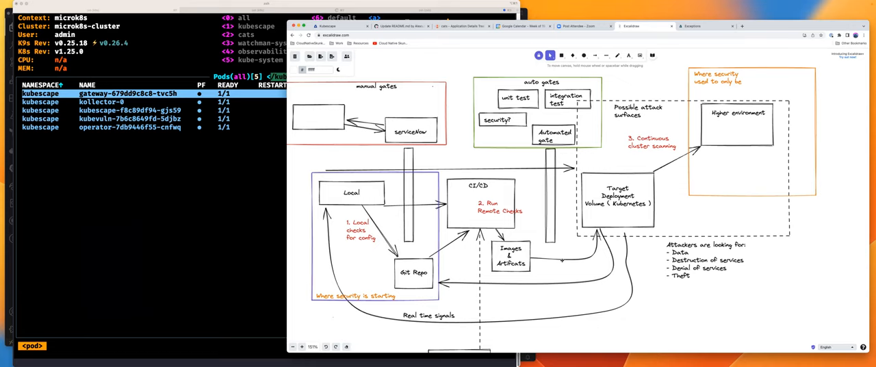
{"action": "mouse_move", "coordinate": [333, 317]}
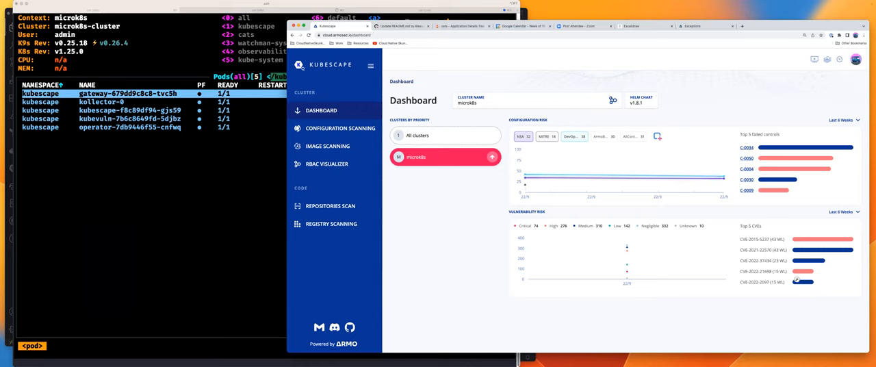
{"action": "mouse_move", "coordinate": [336, 137]}
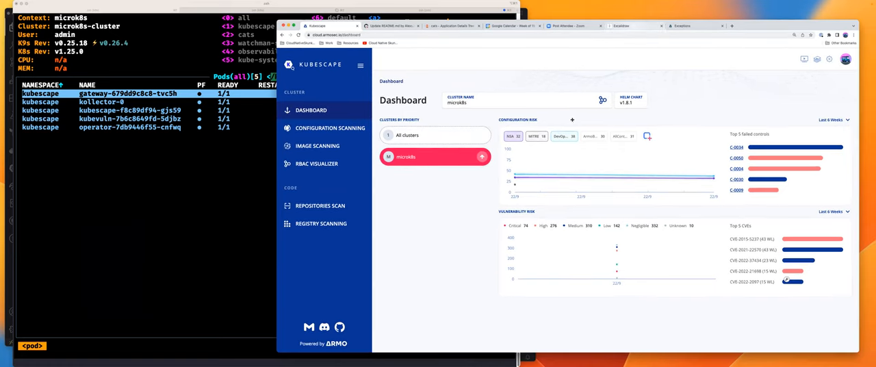
From the Kubescape Cloud dashboard, open the RBAC Visualizer's Select Cluster dialog
{"action": "left_click", "coordinate": [632, 26]}
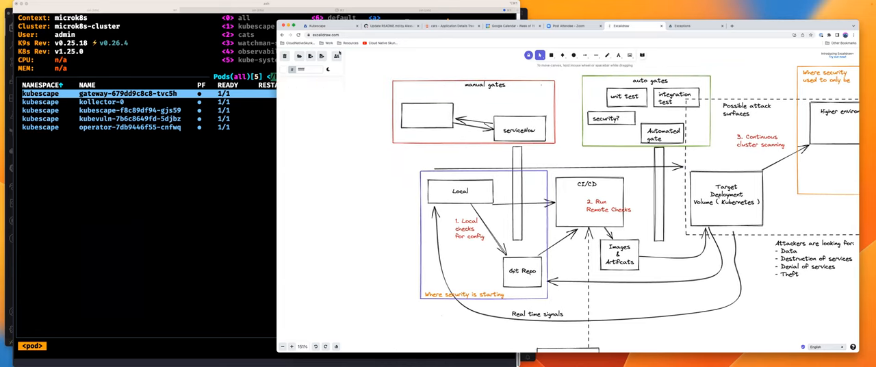
{"action": "left_click", "coordinate": [310, 25]}
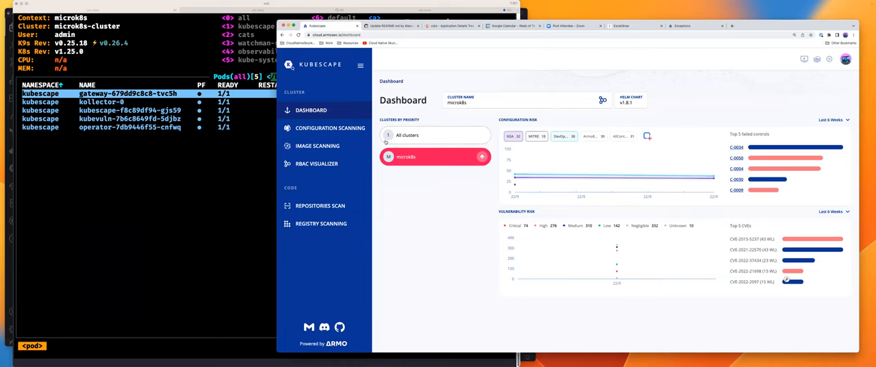
{"action": "left_click", "coordinate": [317, 163]}
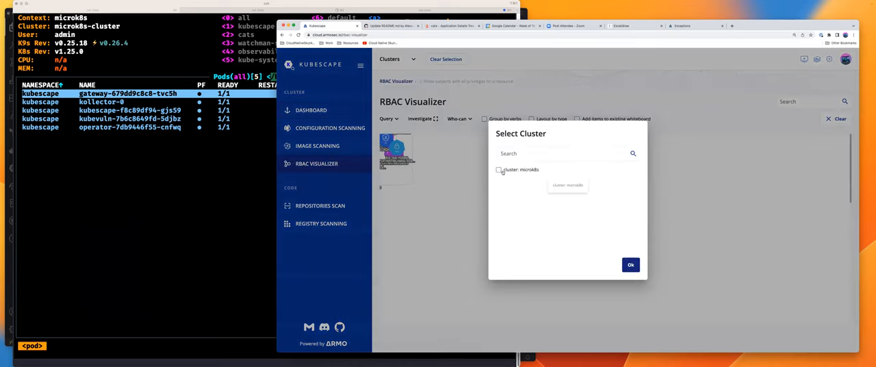
Choose the microk8s cluster so its RBAC graph of subjects, roles and privileges is drawn
{"action": "left_click", "coordinate": [631, 264]}
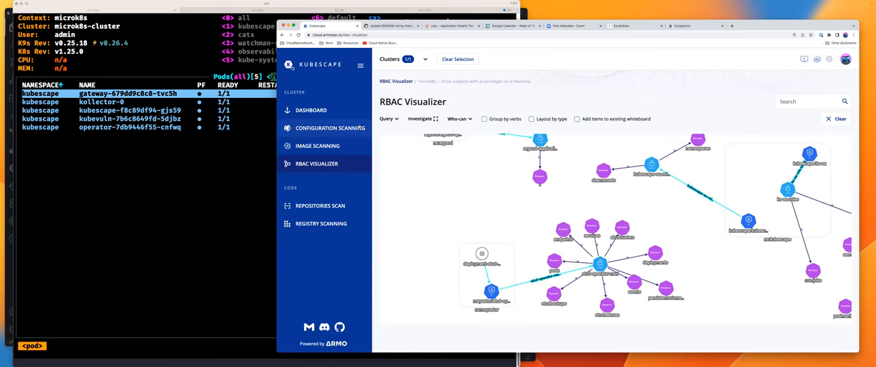
{"action": "mouse_move", "coordinate": [501, 161]}
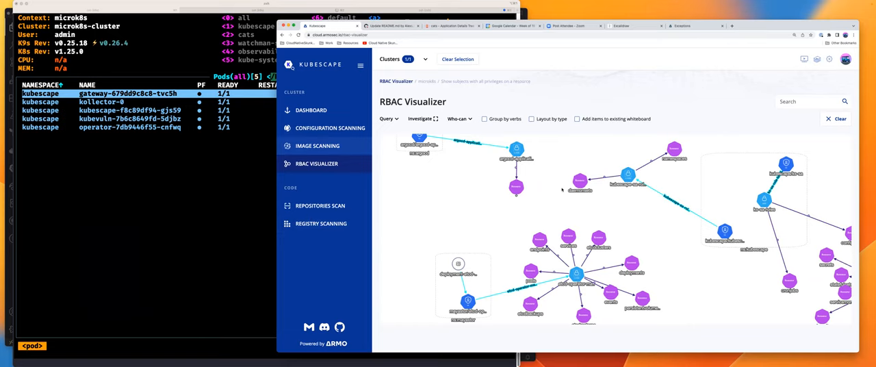
{"action": "mouse_move", "coordinate": [487, 210]}
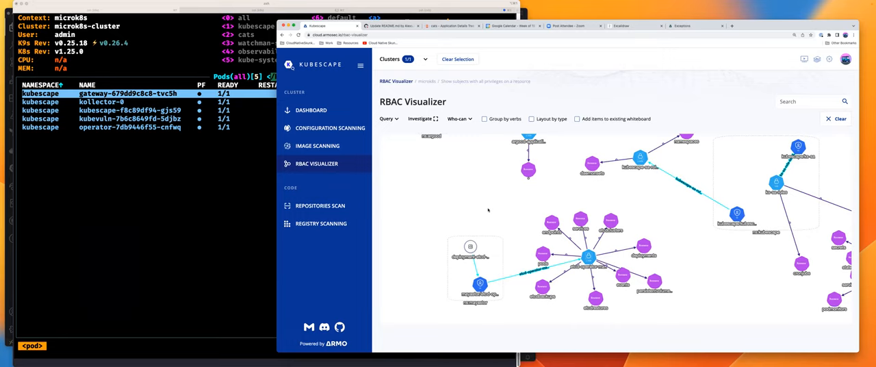
{"action": "mouse_move", "coordinate": [421, 205]}
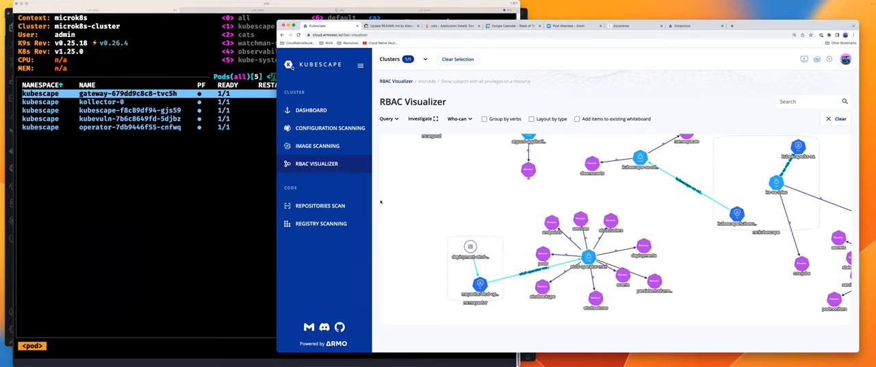
{"action": "mouse_move", "coordinate": [330, 128]}
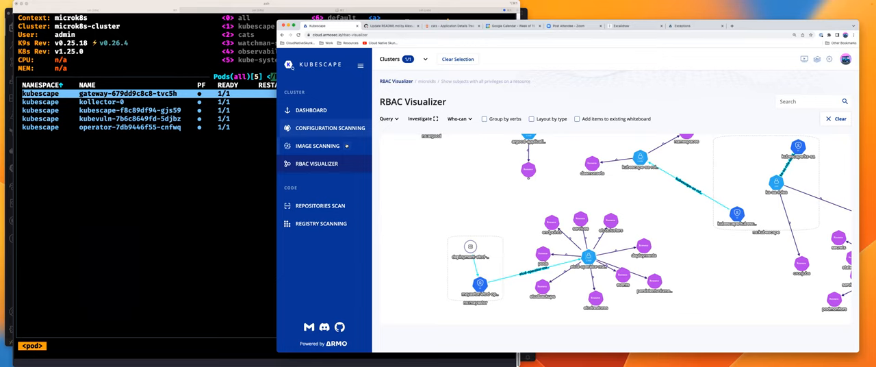
{"action": "mouse_move", "coordinate": [111, 198]}
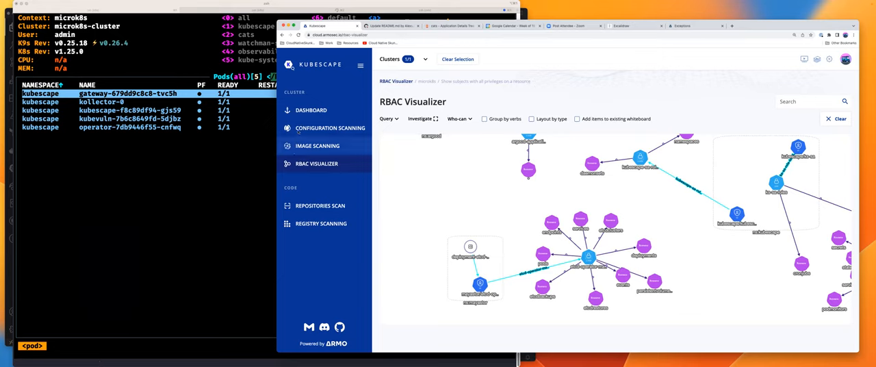
Open Configuration Scanning for microk8s and scroll its list of 65 failed controls with severities and remediations
{"action": "left_click", "coordinate": [329, 128]}
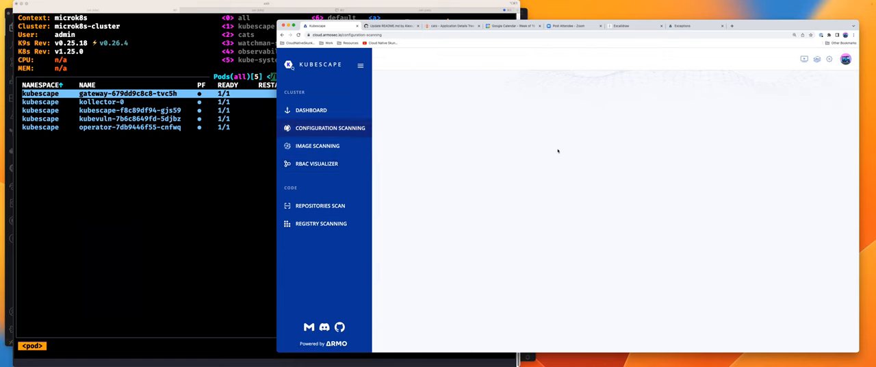
{"action": "left_click", "coordinate": [328, 128]}
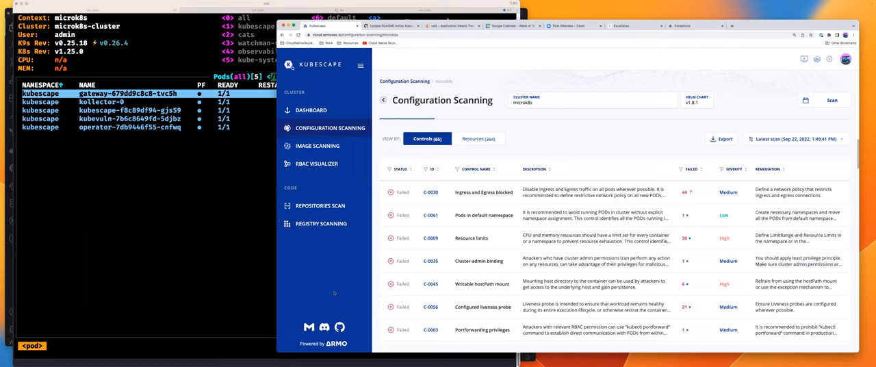
{"action": "mouse_move", "coordinate": [105, 362]}
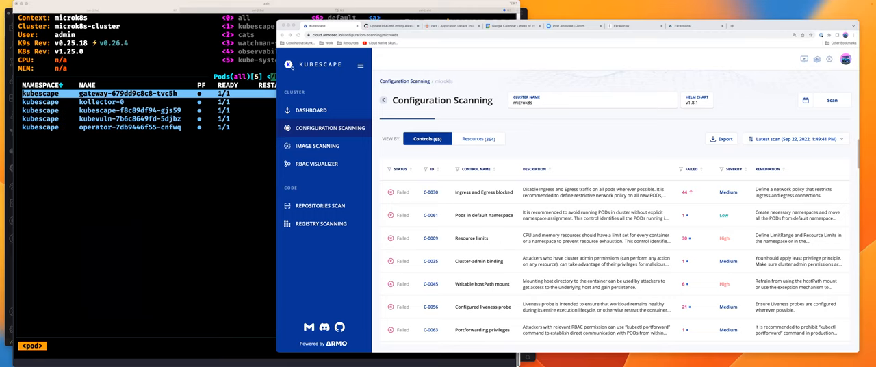
{"action": "mouse_move", "coordinate": [216, 319]}
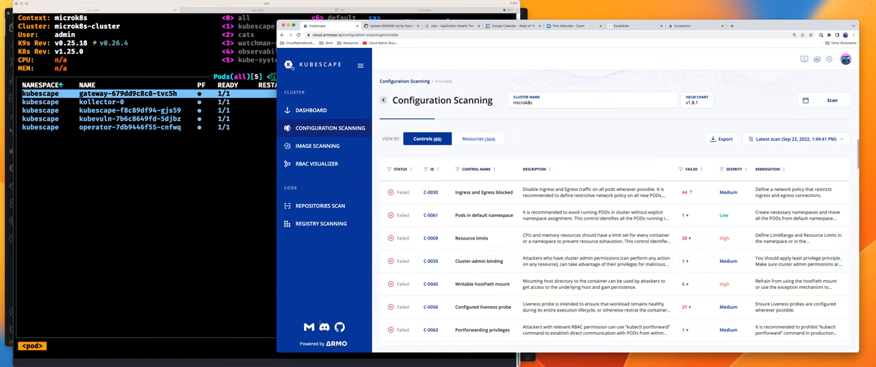
{"action": "scroll", "scroll_direction": "down", "scroll_amount": 3}
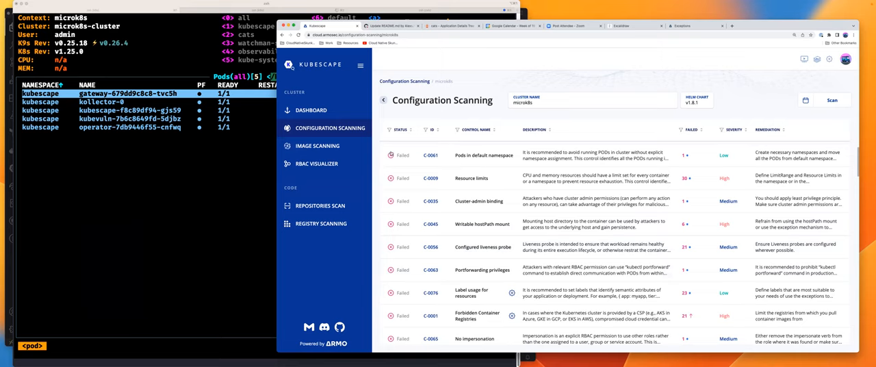
View the kube-rbac-proxy:v0.12.0 image scan and its CVE table listing two high-severity findings
{"action": "left_click", "coordinate": [317, 146]}
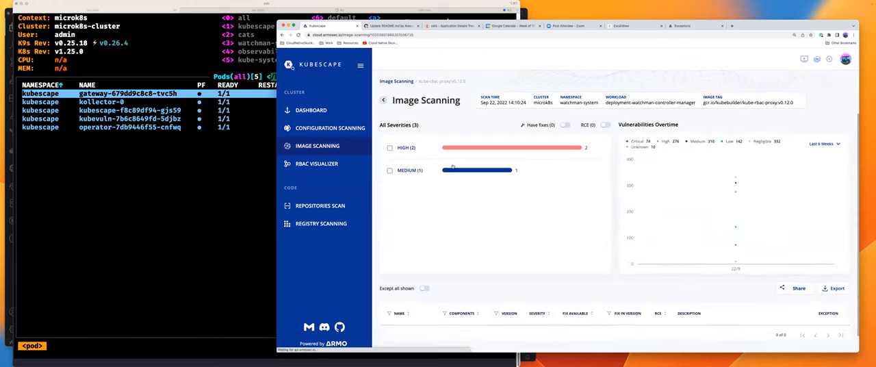
{"action": "scroll", "scroll_direction": "down", "scroll_amount": 3}
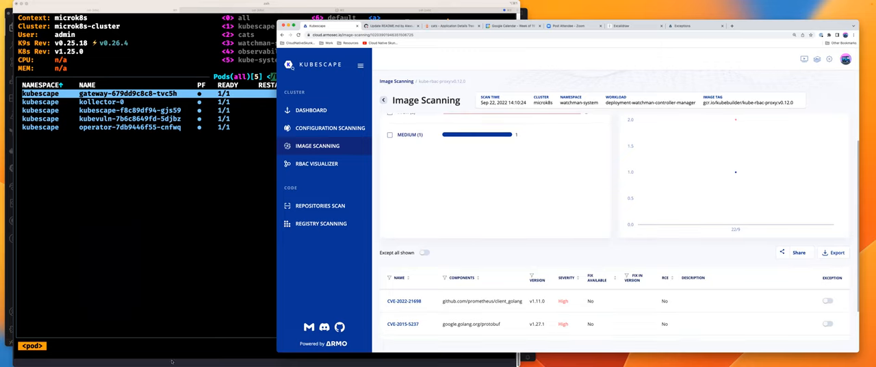
{"action": "mouse_move", "coordinate": [622, 134]}
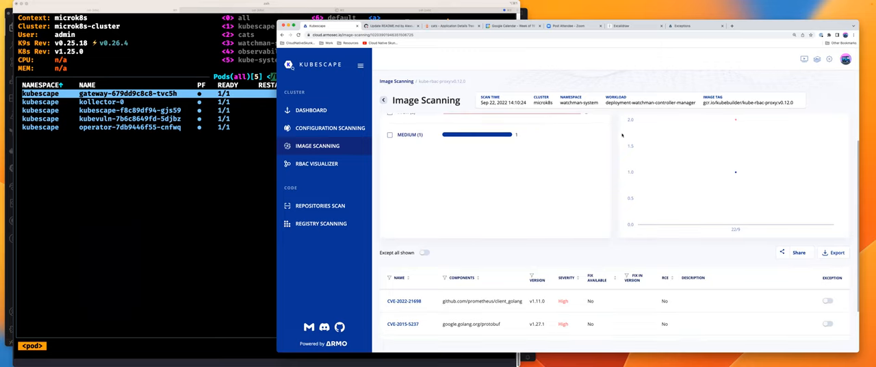
{"action": "mouse_move", "coordinate": [570, 172]}
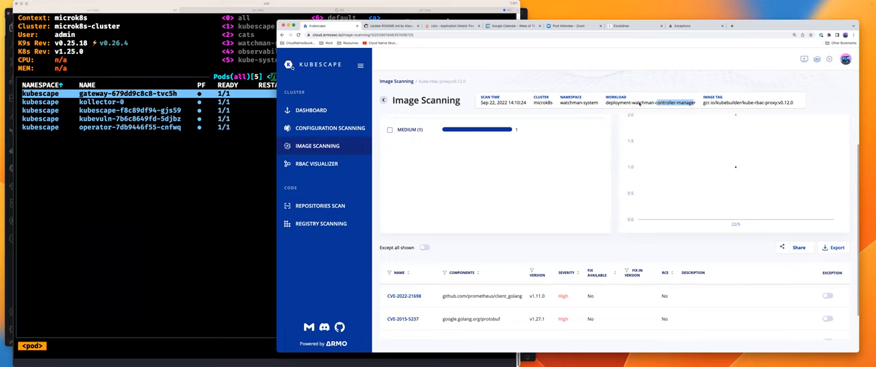
{"action": "scroll", "scroll_direction": "down", "scroll_amount": 3}
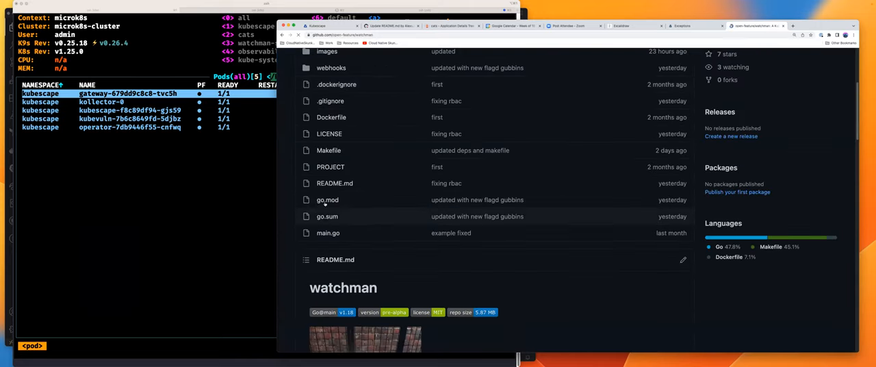
Browse the watchman go.mod require blocks to review dependency versions
{"action": "left_click", "coordinate": [327, 200]}
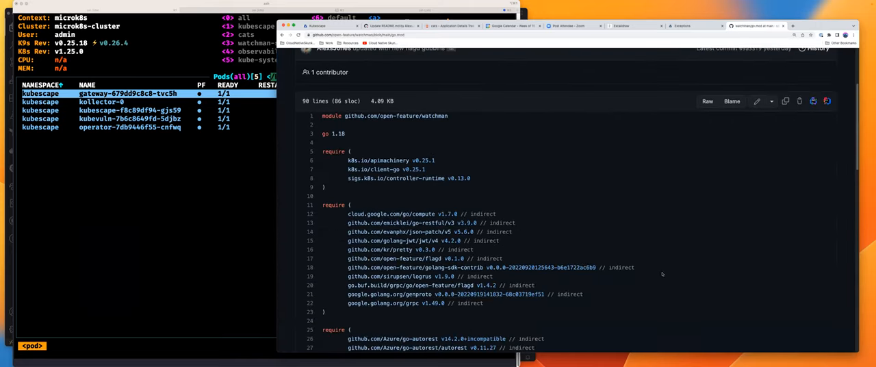
{"action": "scroll", "scroll_direction": "down", "scroll_amount": 3}
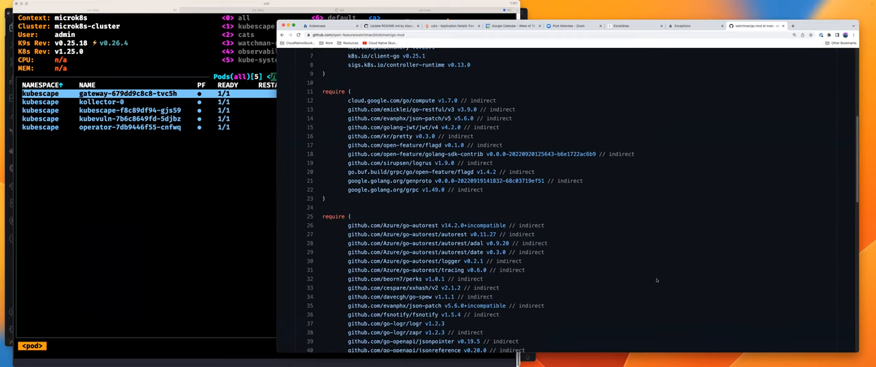
{"action": "scroll", "scroll_direction": "down", "scroll_amount": 3}
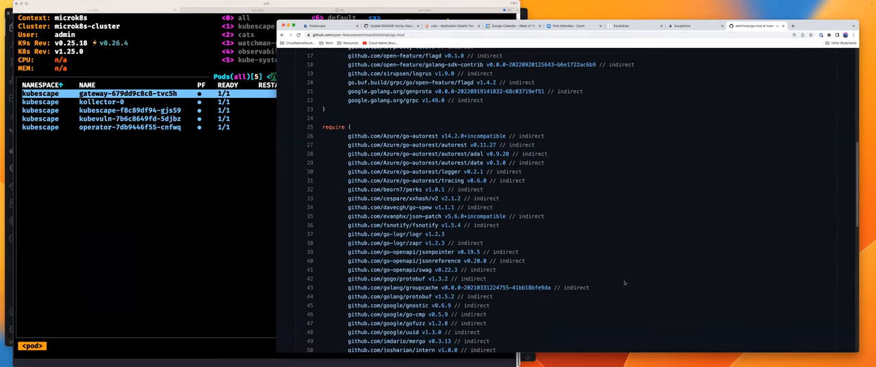
{"action": "scroll", "scroll_direction": "down", "scroll_amount": 3}
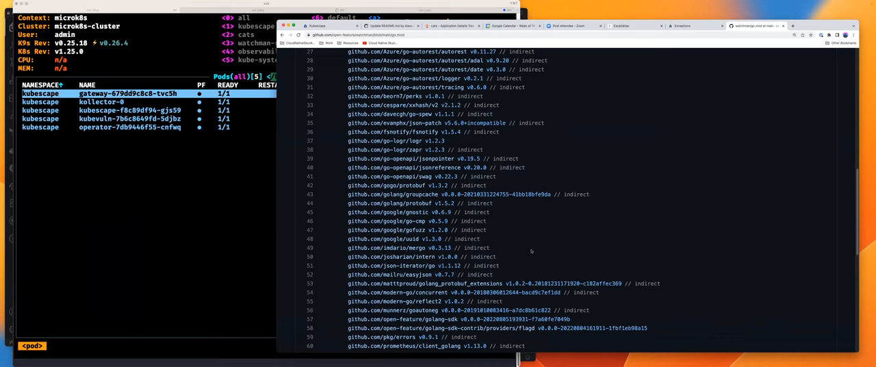
{"action": "scroll", "scroll_direction": "down", "scroll_amount": 3}
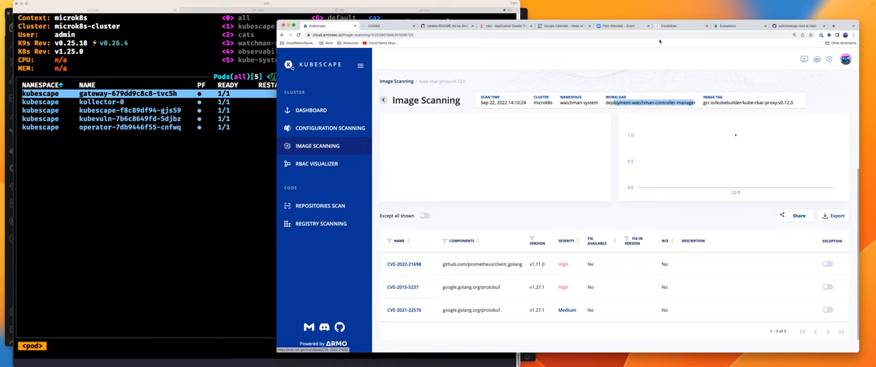
View the NVD detail page for CVE-2022-21698, the client_golang denial-of-service vulnerability
{"action": "left_click", "coordinate": [404, 263]}
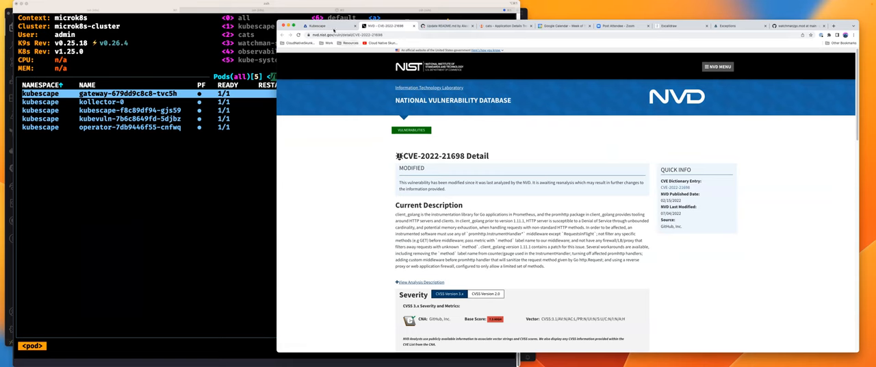
{"action": "left_click", "coordinate": [315, 26]}
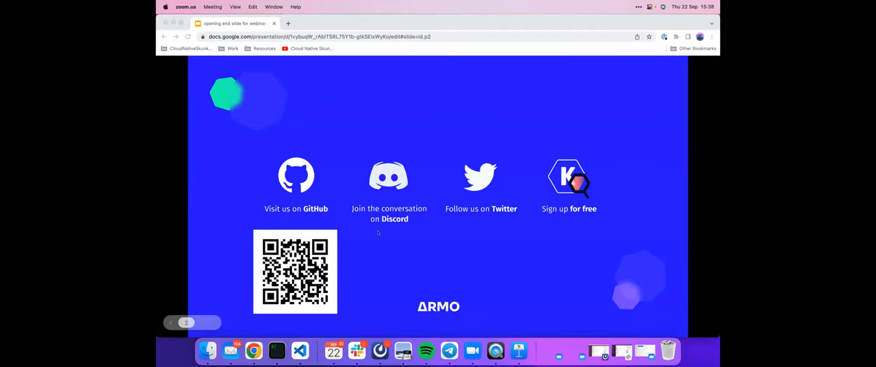
{"action": "mouse_move", "coordinate": [528, 183]}
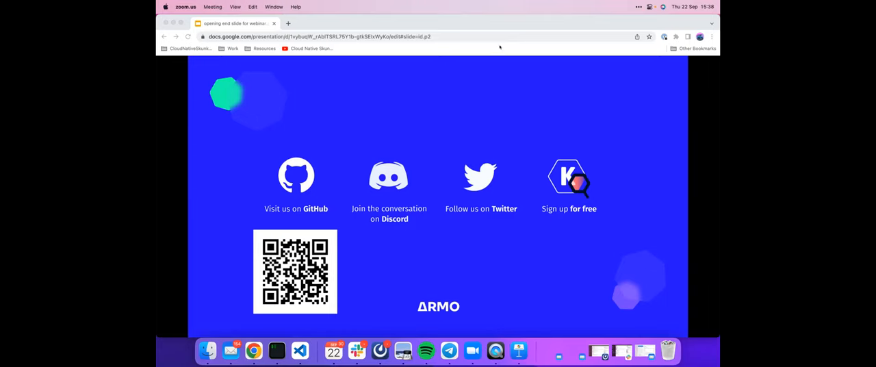
{"action": "mouse_move", "coordinate": [518, 135]}
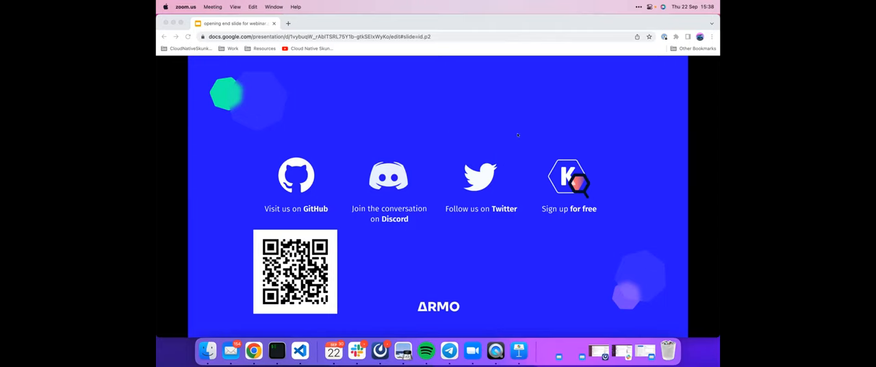
{"action": "mouse_move", "coordinate": [534, 133]}
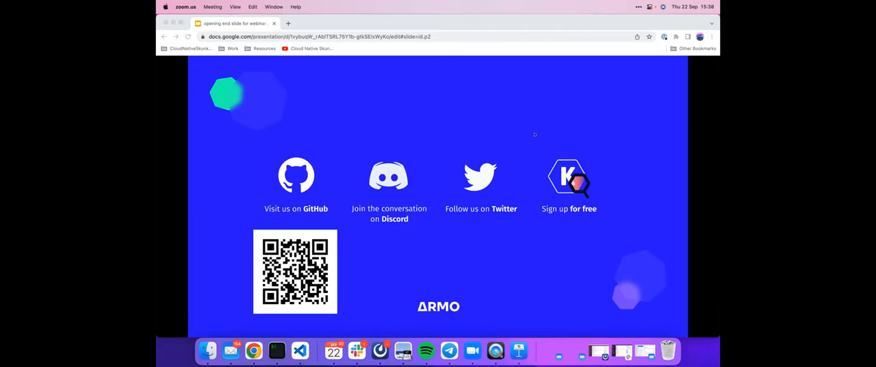